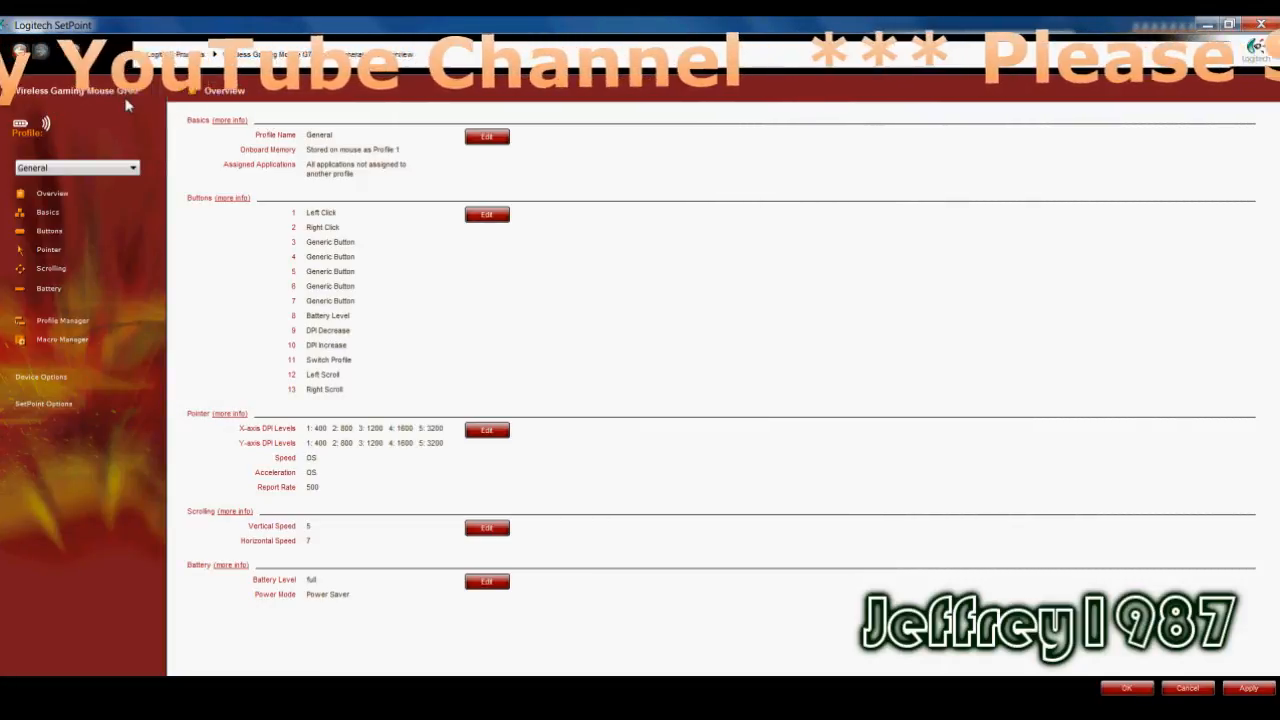
mouse_move(65, 132)
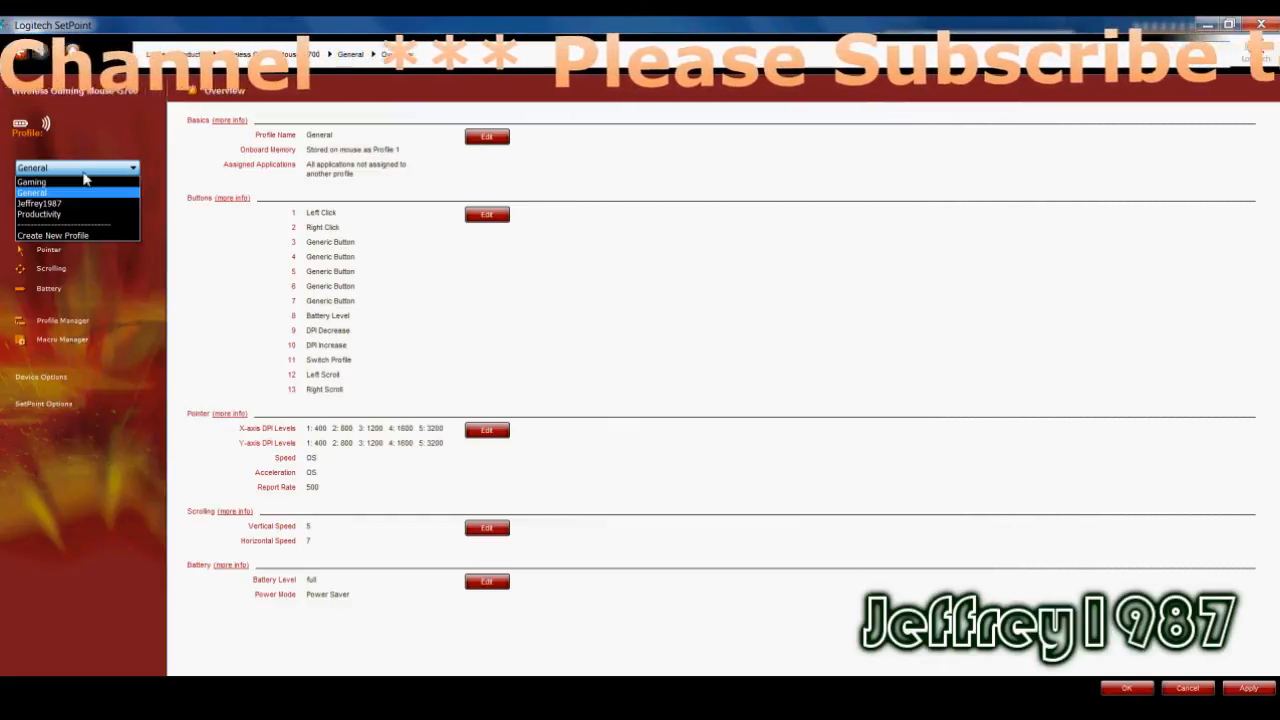
mouse_move(65, 203)
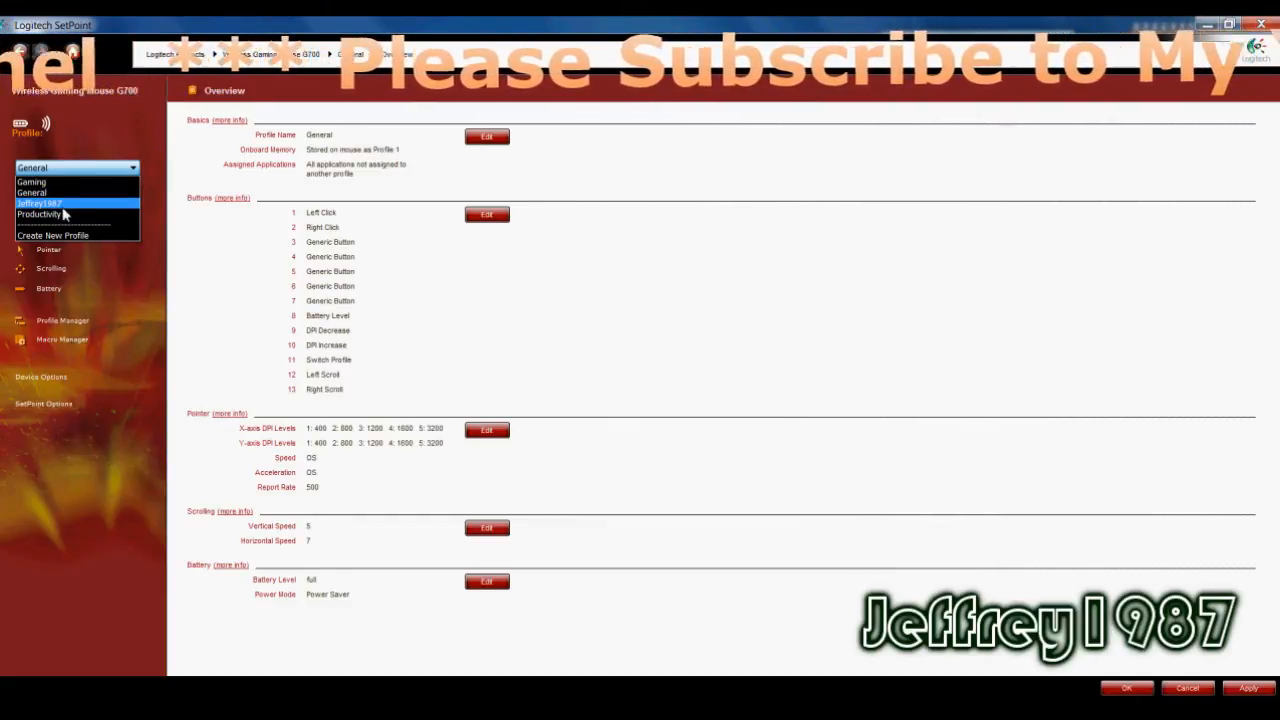
mouse_move(52, 235)
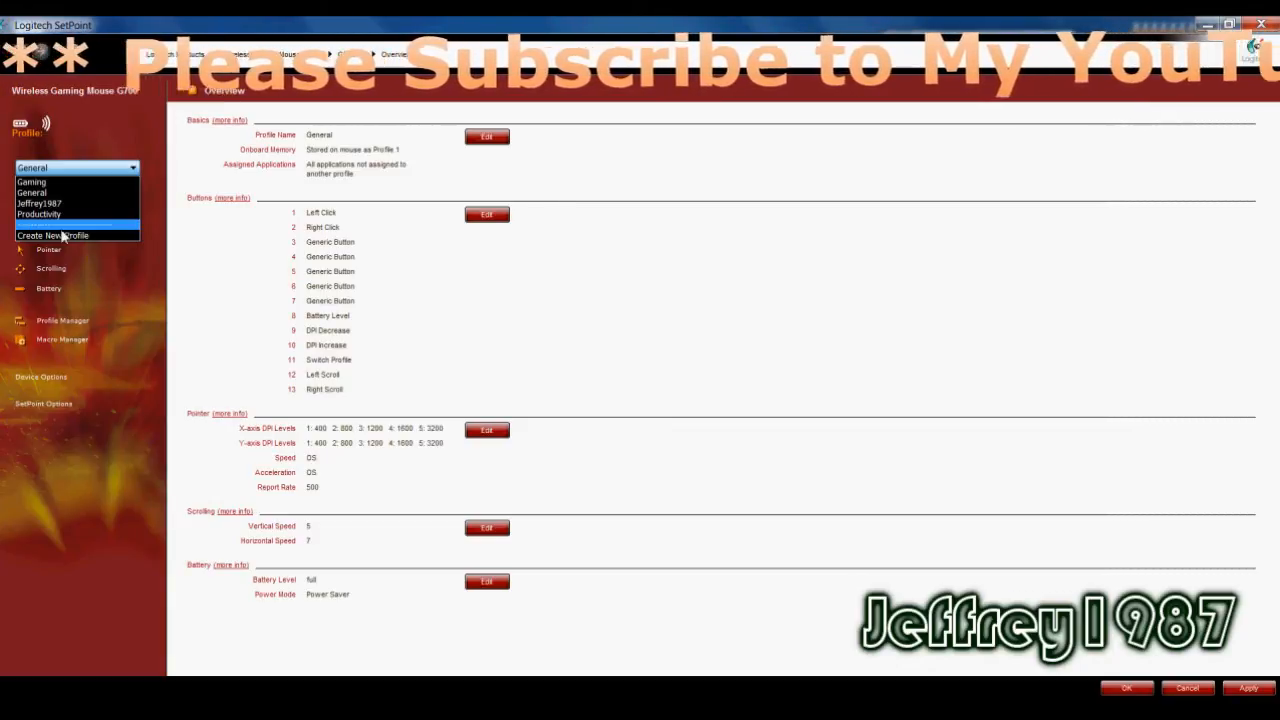
click(52, 235)
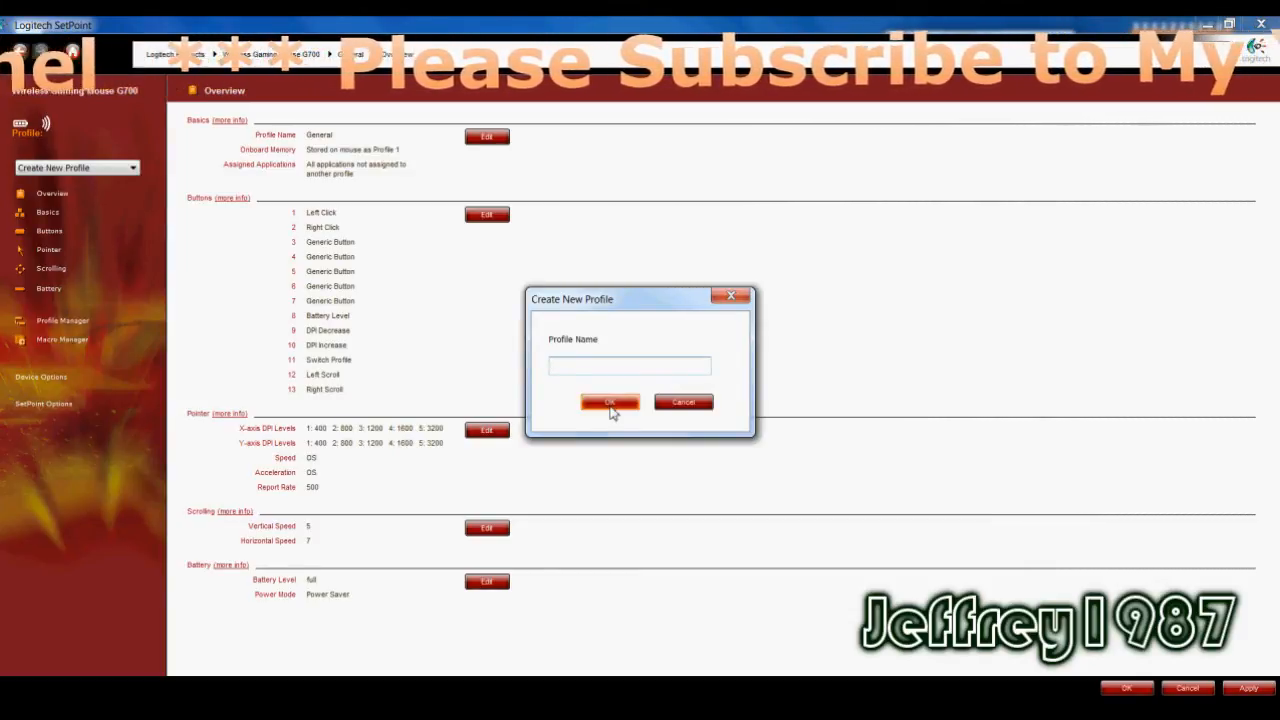
click(609, 401)
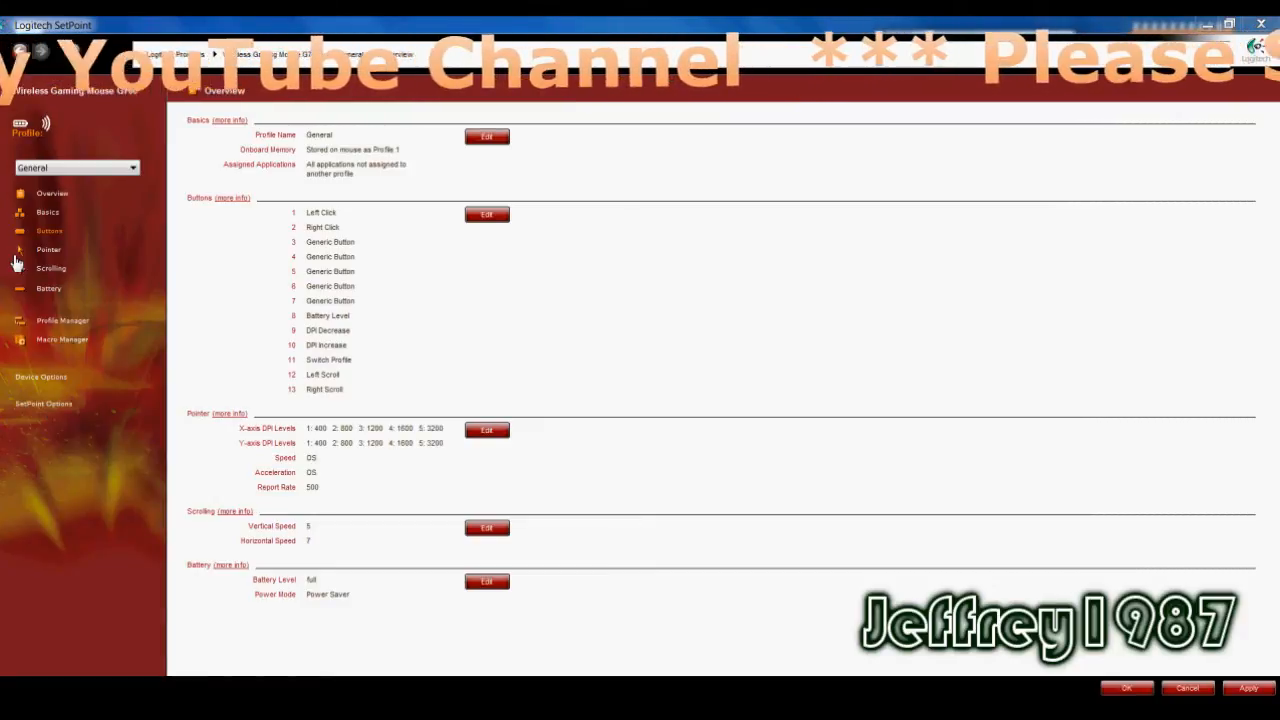
click(47, 211)
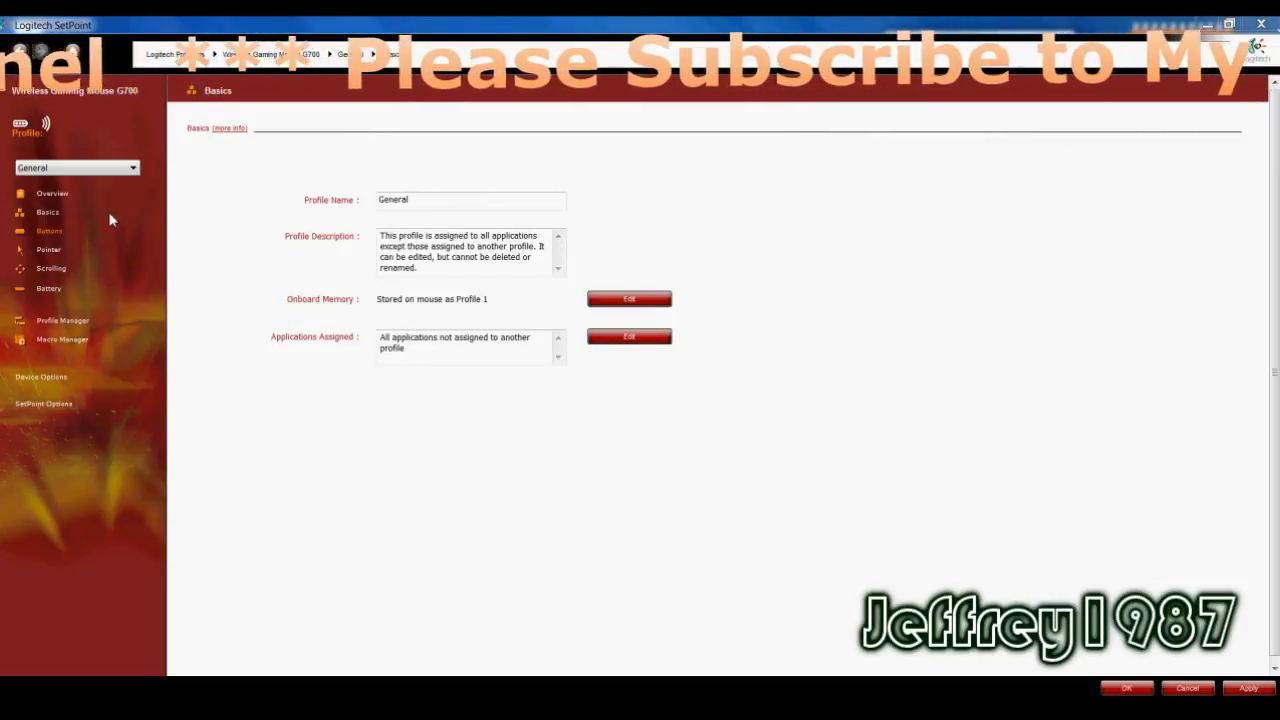
click(52, 193)
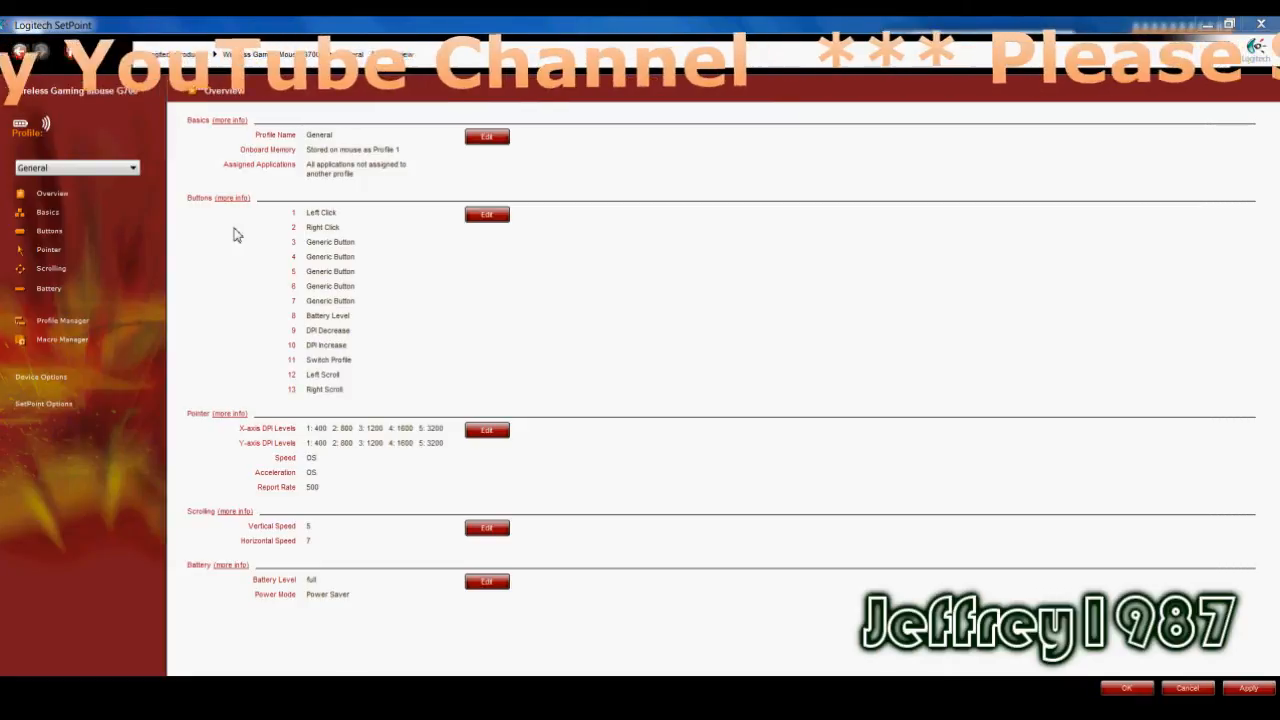
mouse_move(200, 140)
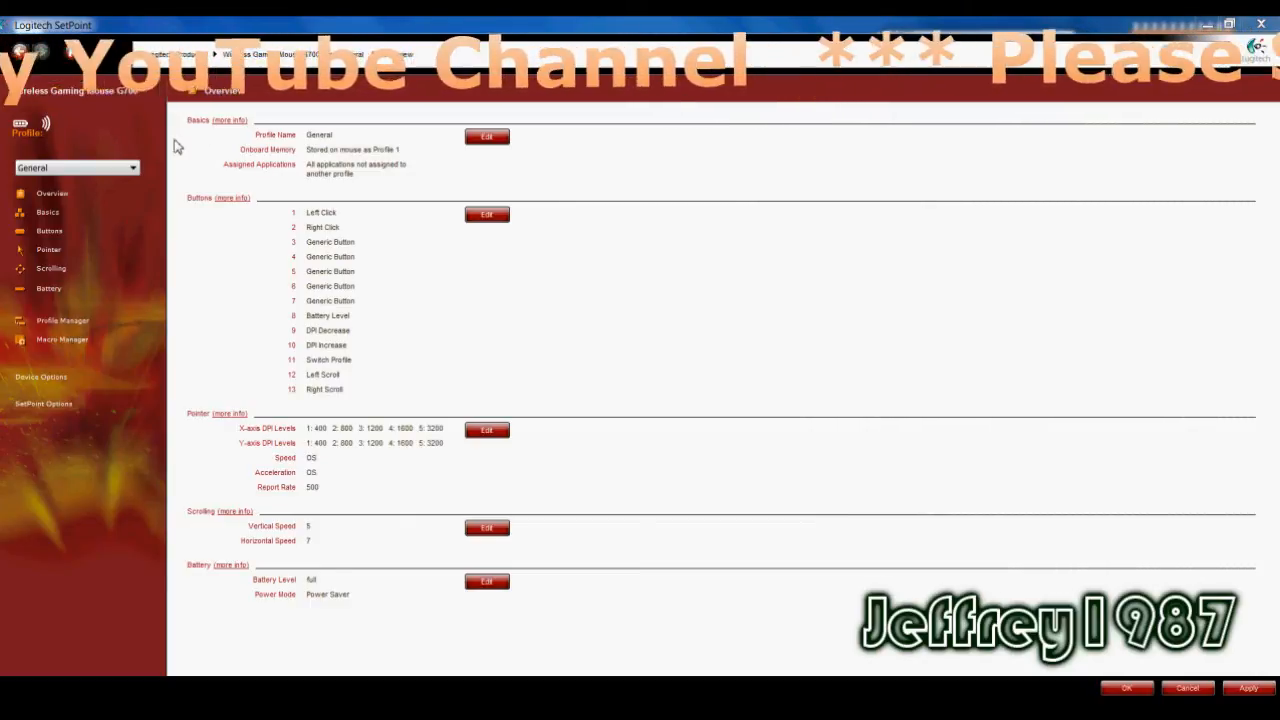
Show the General profile's Basics page with its name, description and assigned applications
click(47, 211)
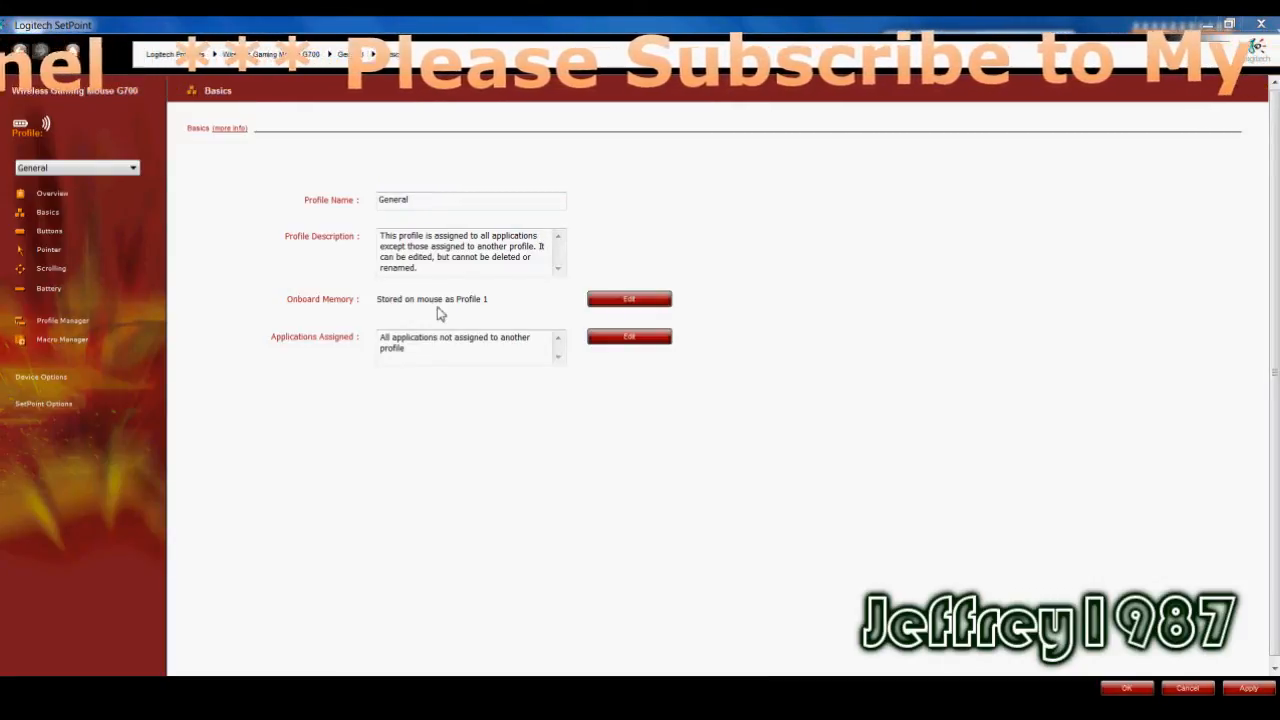
mouse_move(475, 318)
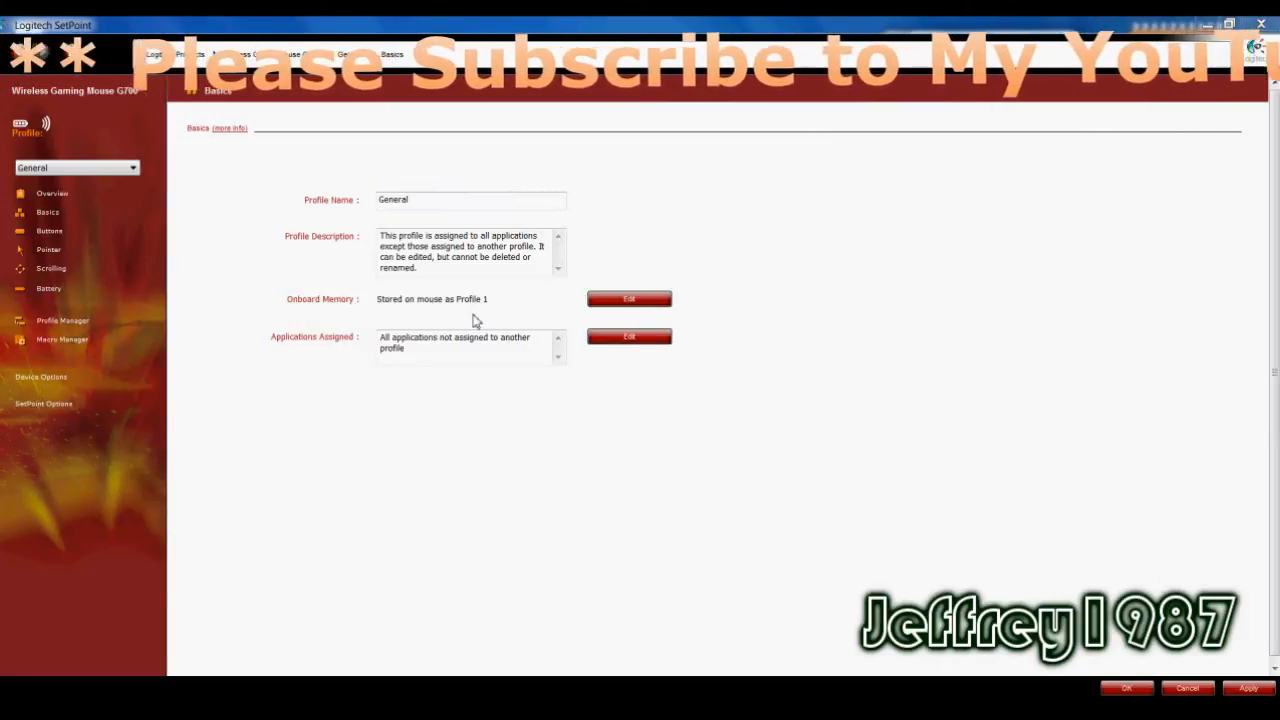
mouse_move(440, 297)
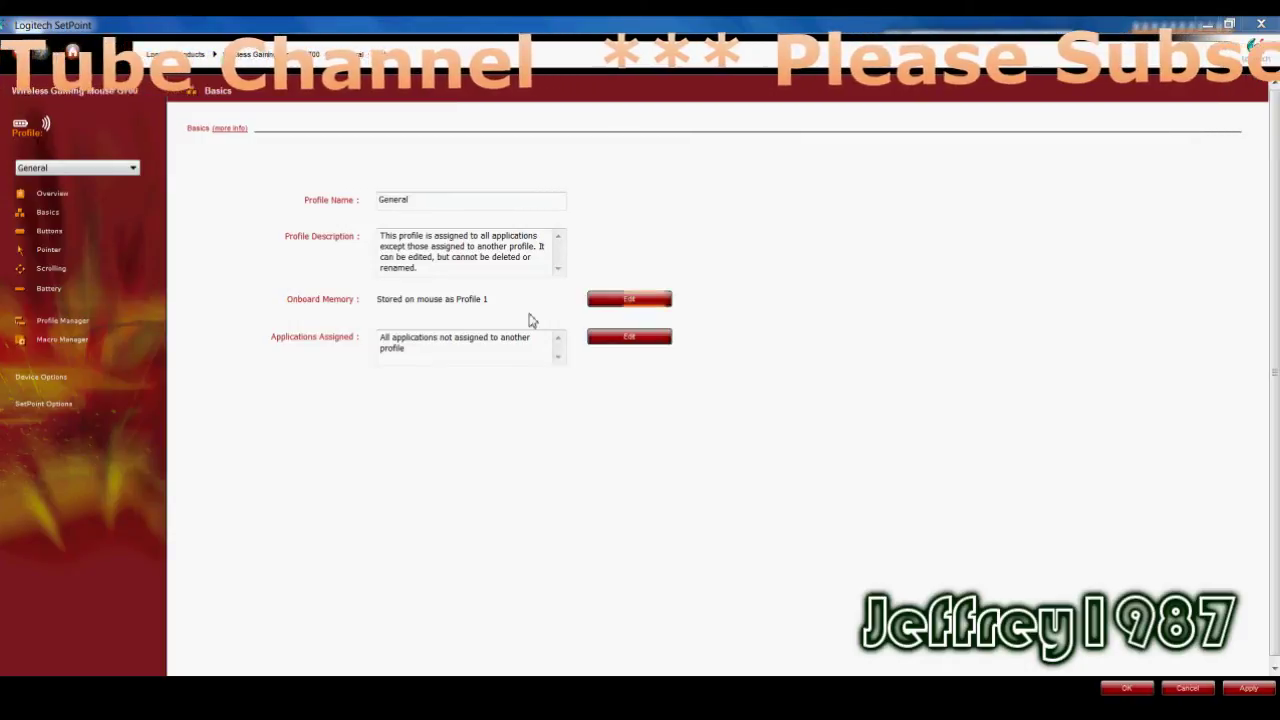
click(629, 298)
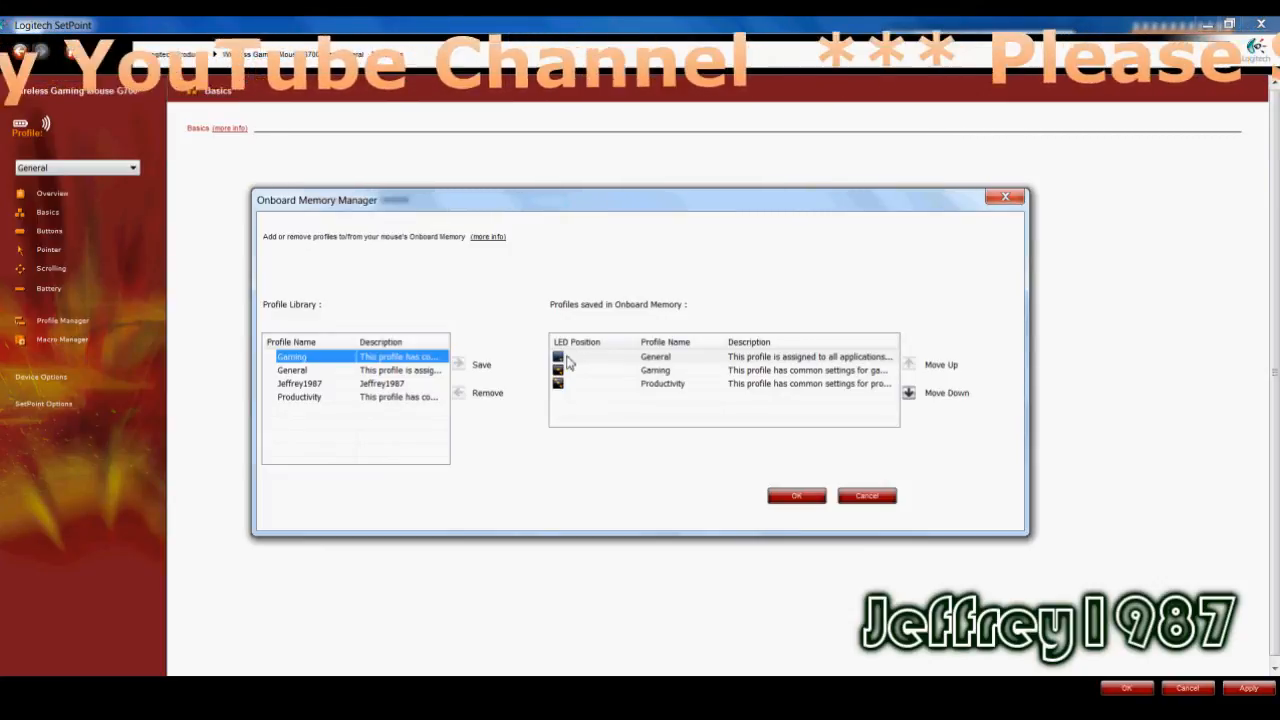
mouse_move(660, 367)
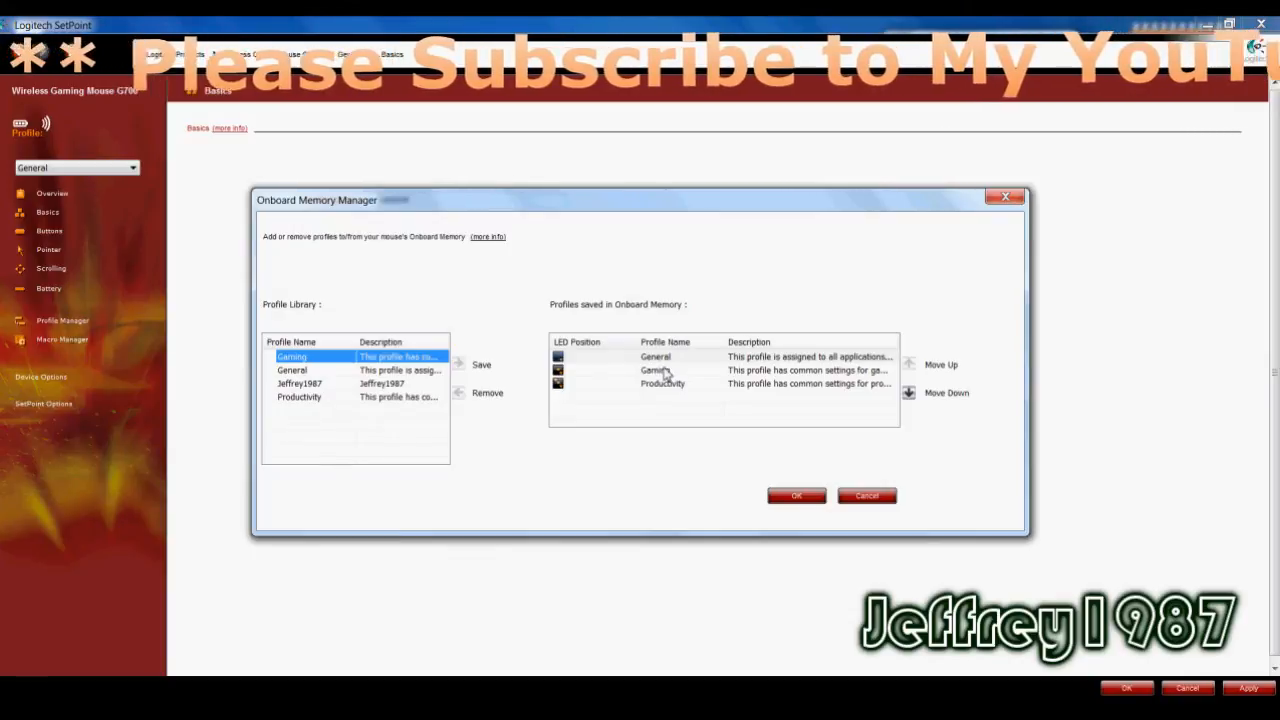
mouse_move(920, 335)
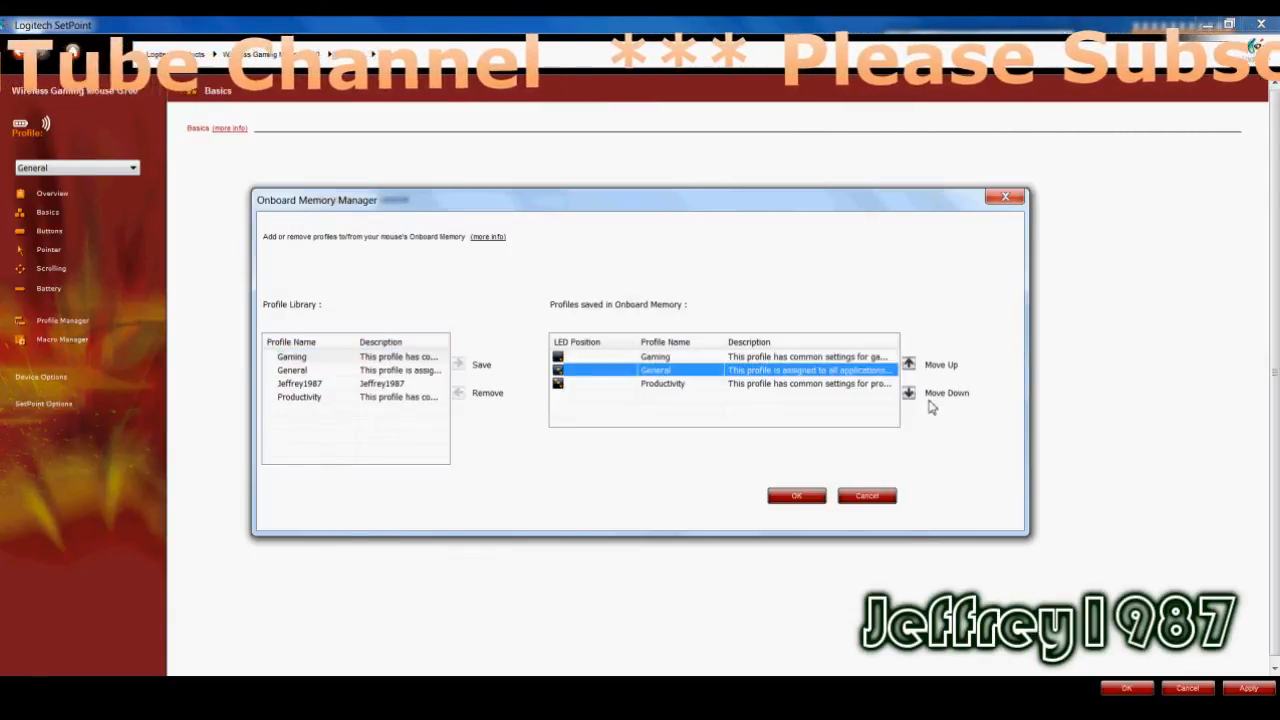
click(940, 364)
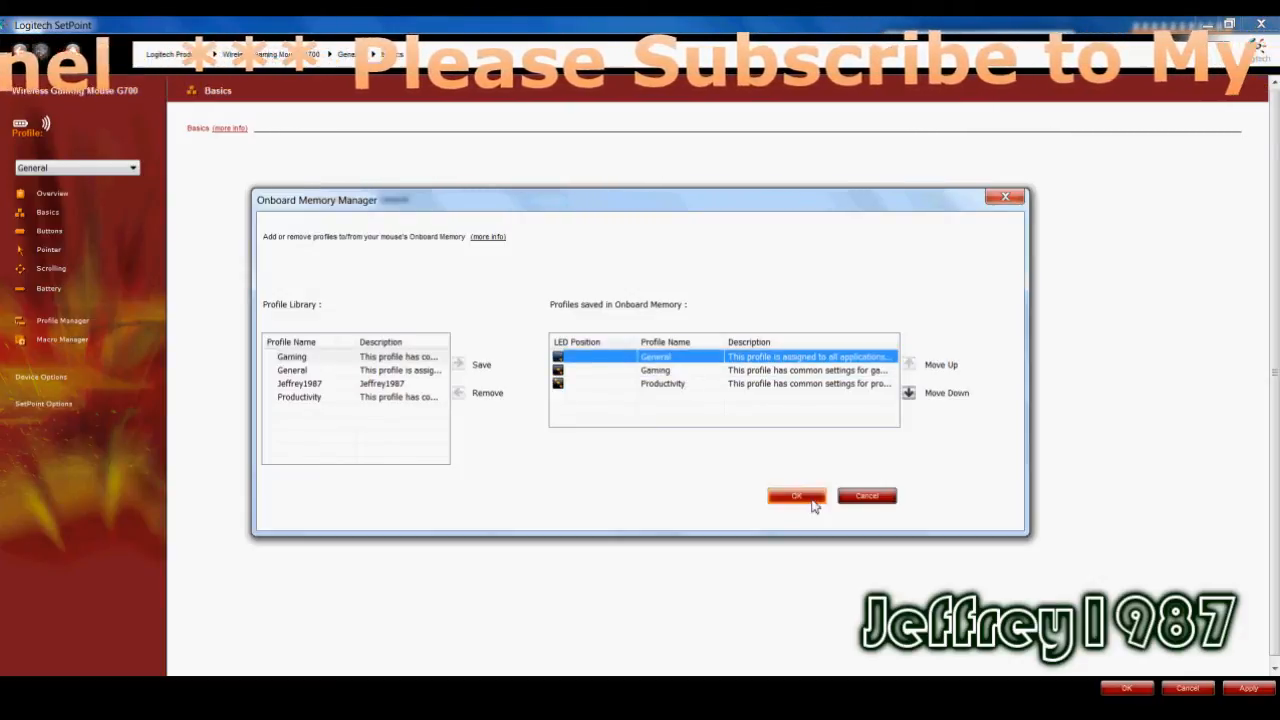
click(795, 496)
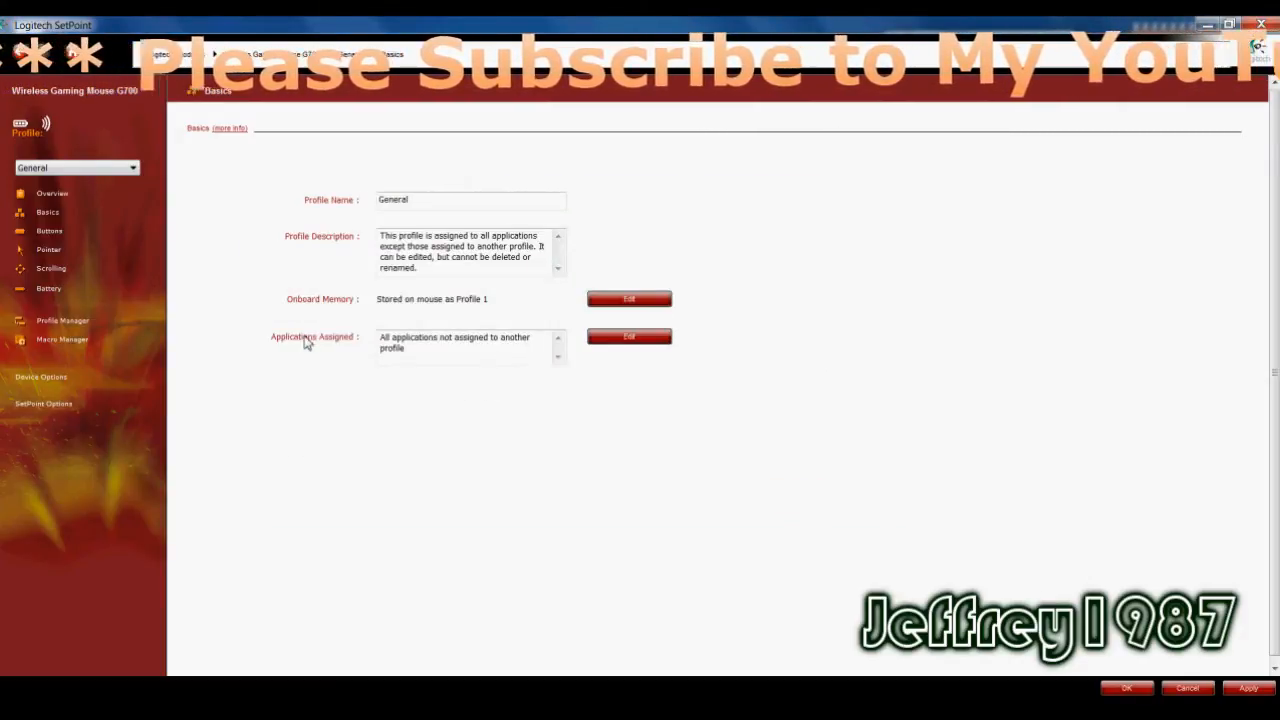
mouse_move(418, 373)
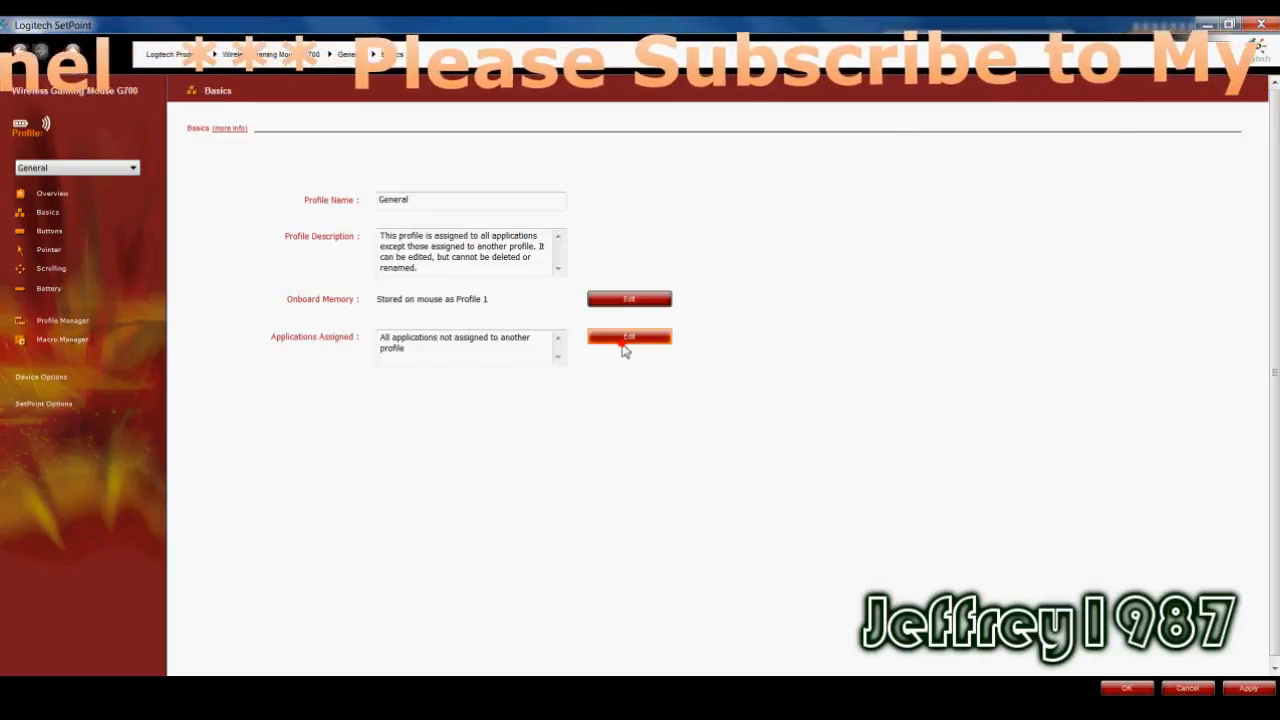
click(629, 337)
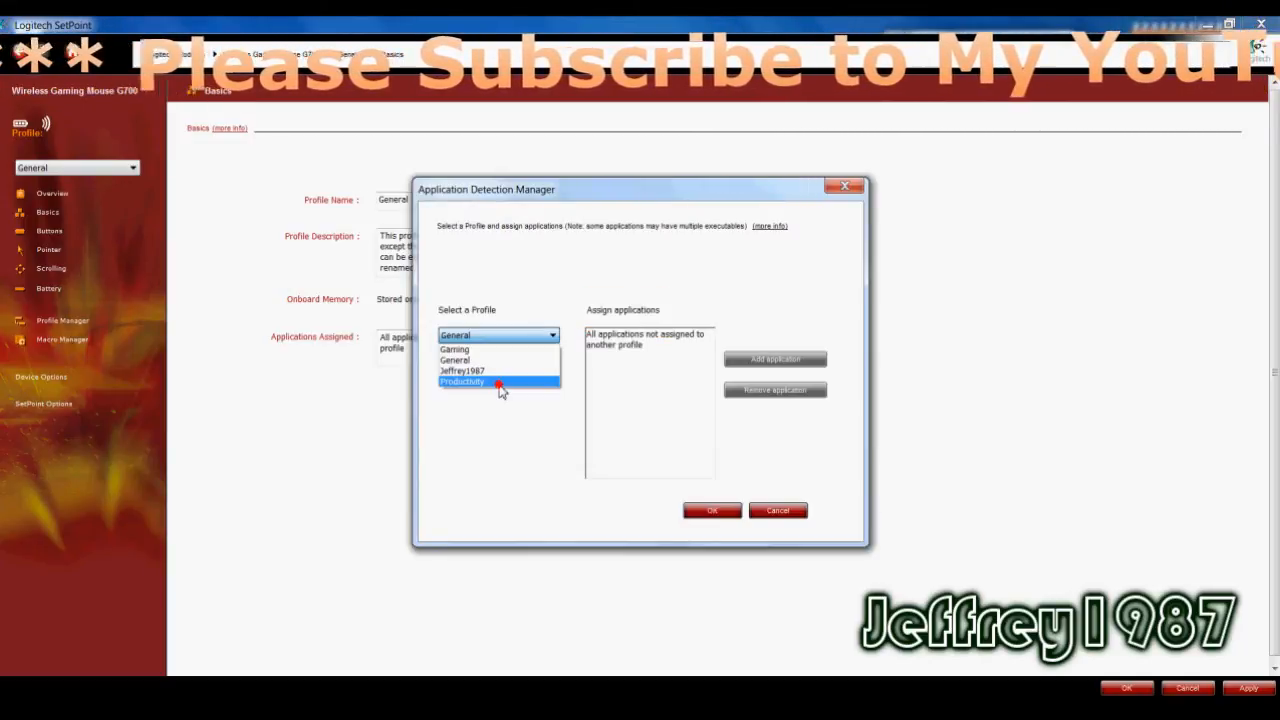
click(461, 381)
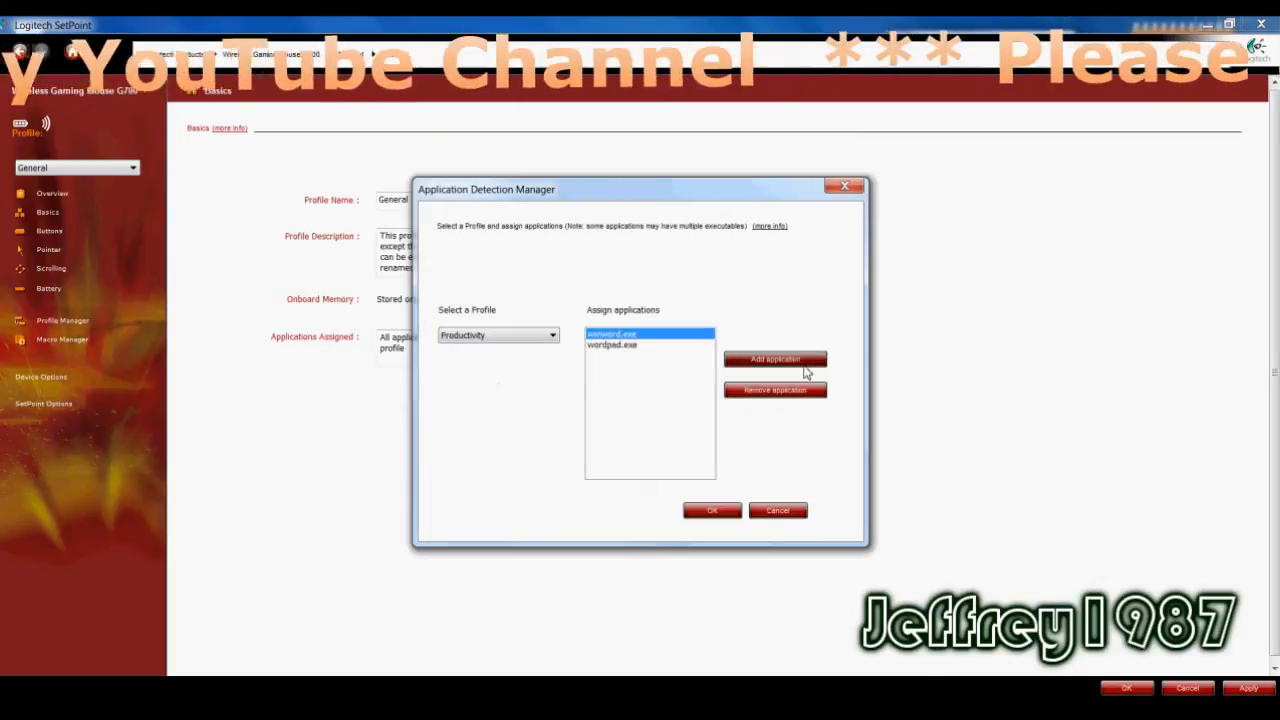
click(775, 359)
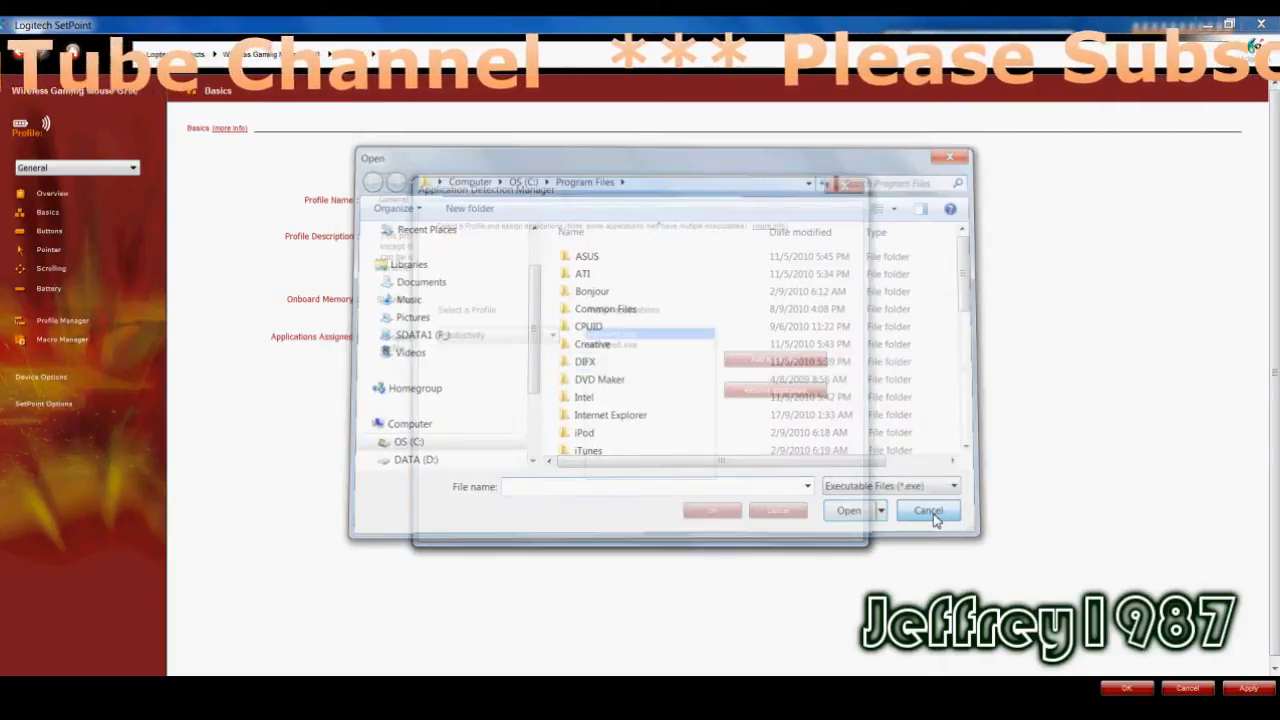
click(928, 510)
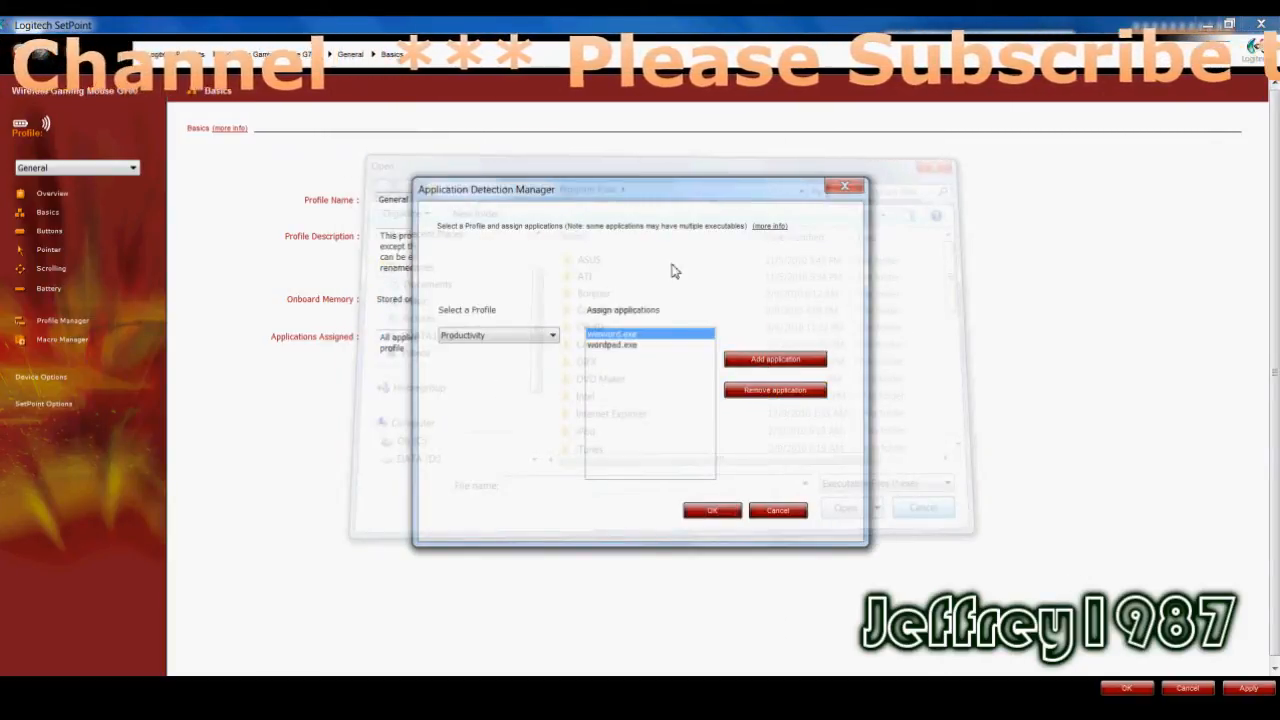
click(777, 510)
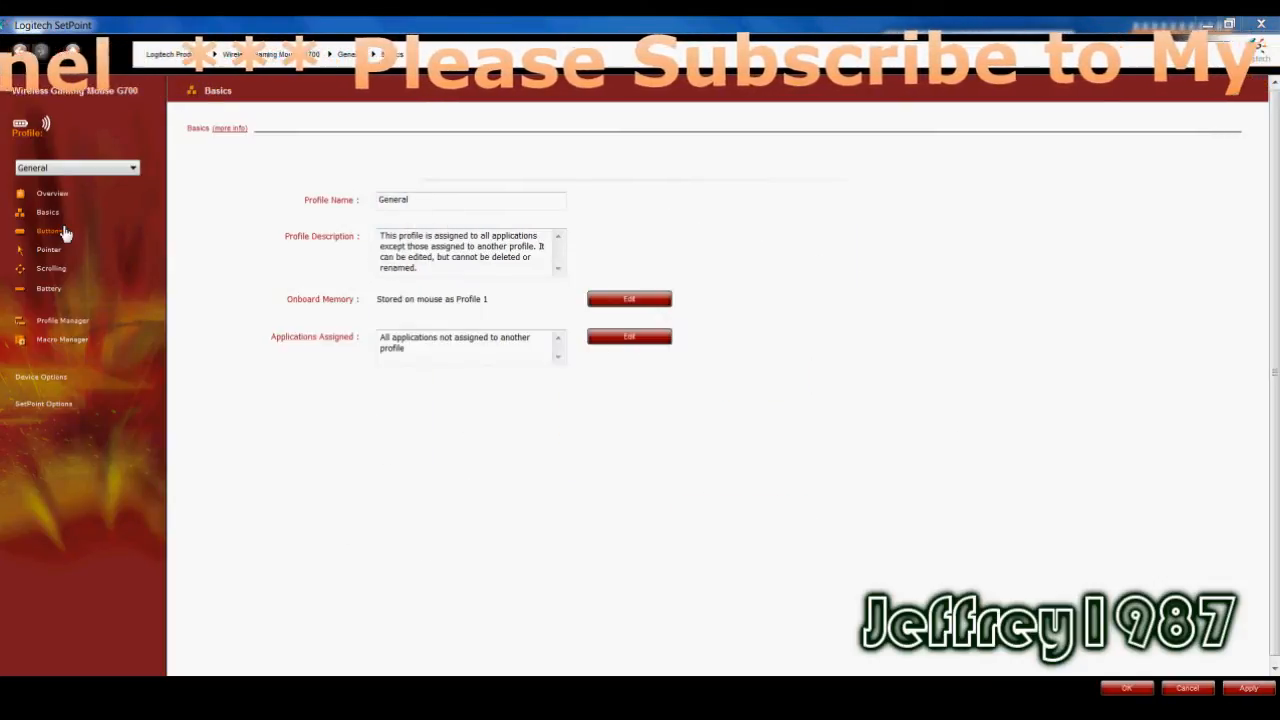
Browse the task options for button 6 (G6), leaving it as Generic Button
click(52, 193)
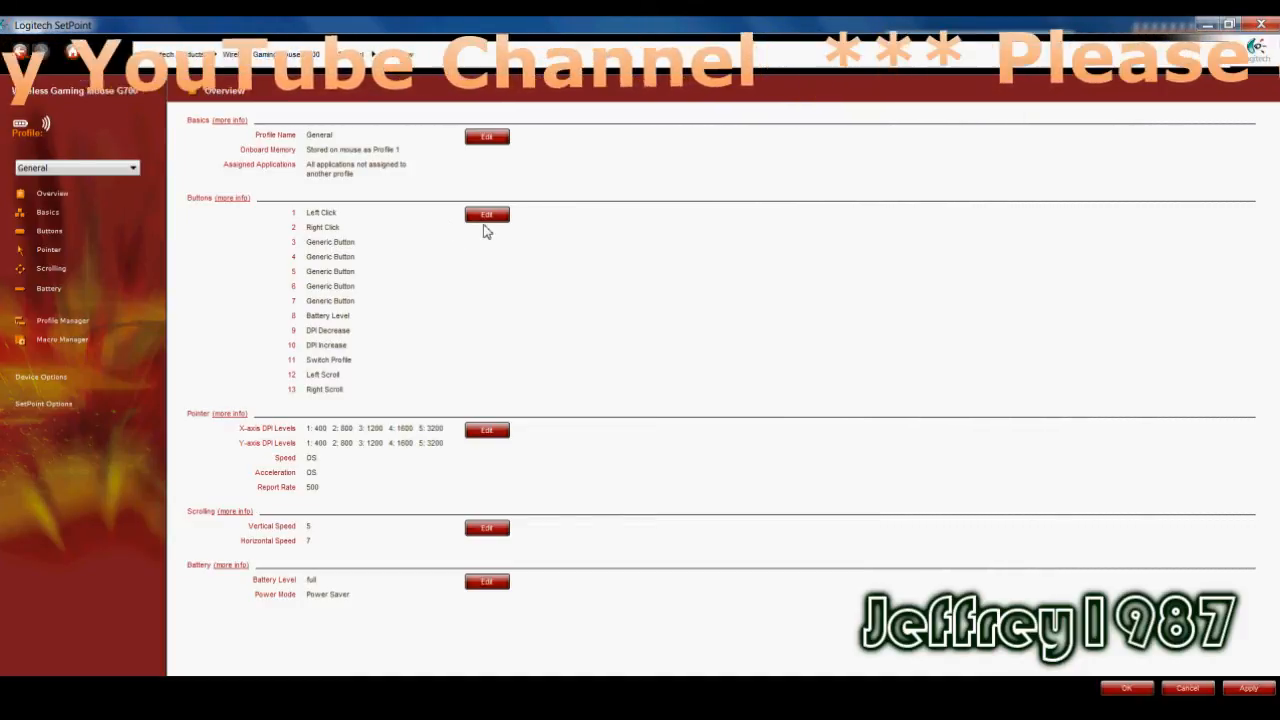
click(487, 214)
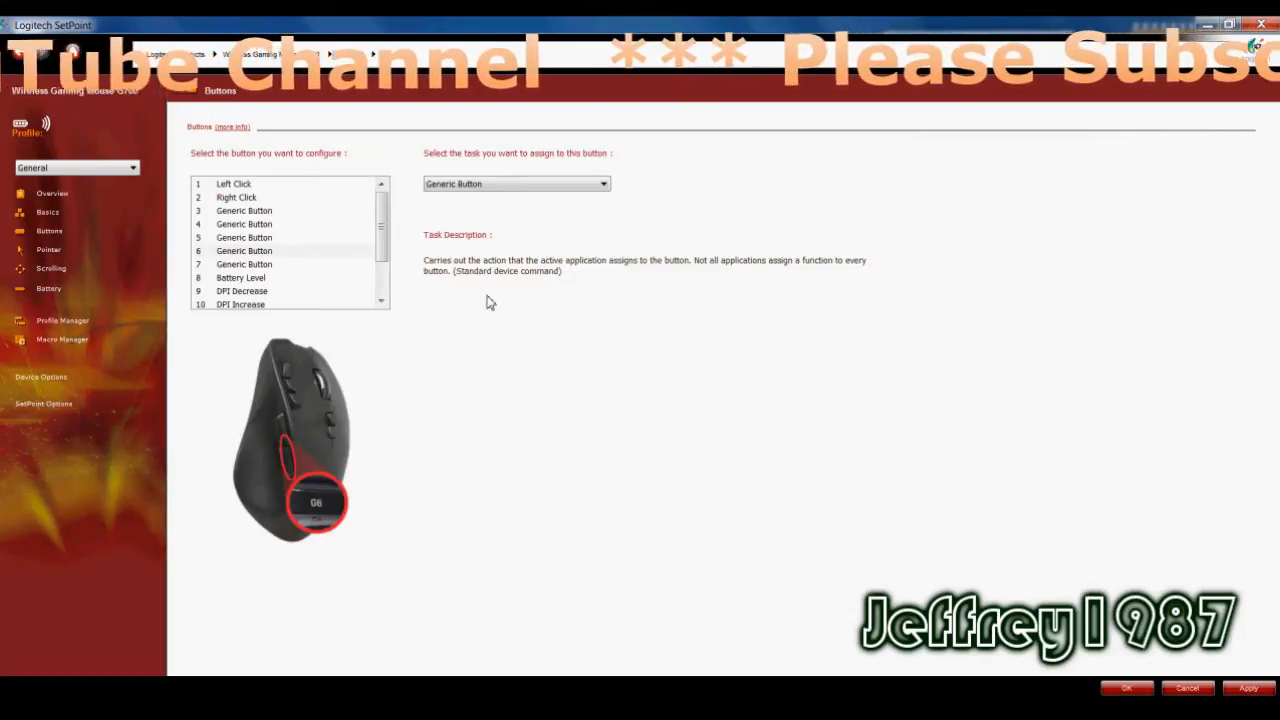
click(233, 184)
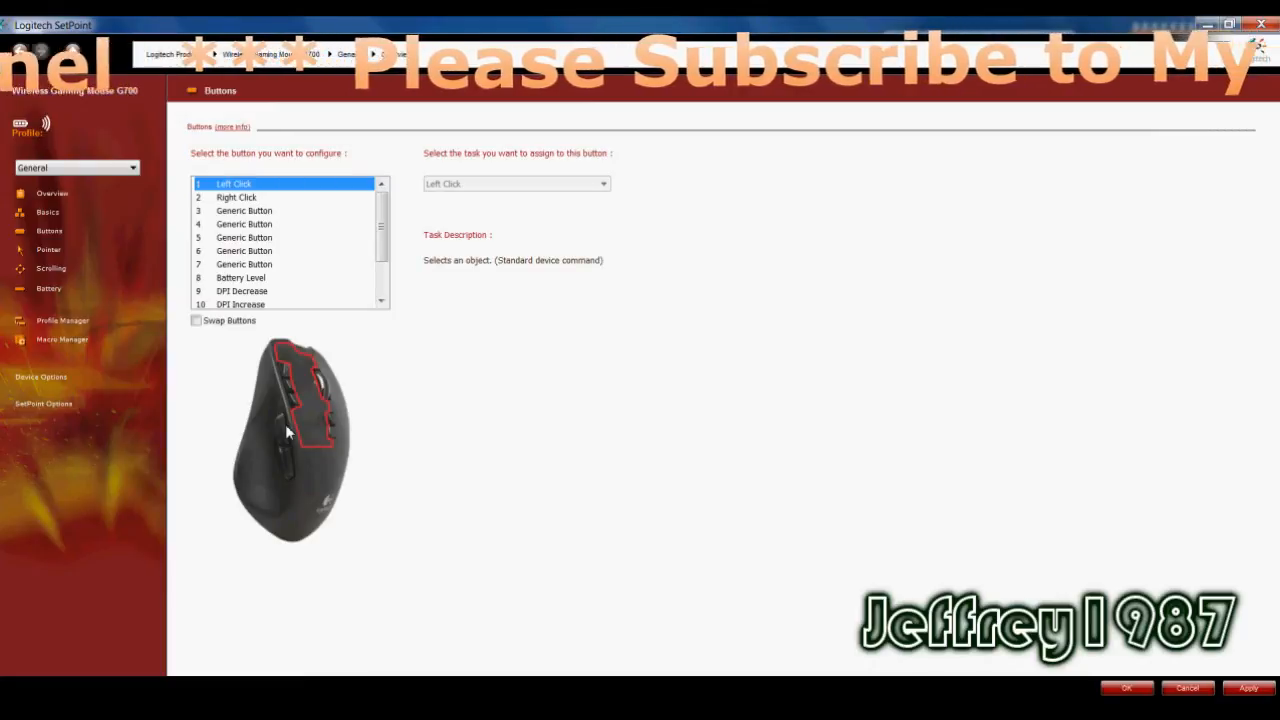
mouse_move(293, 330)
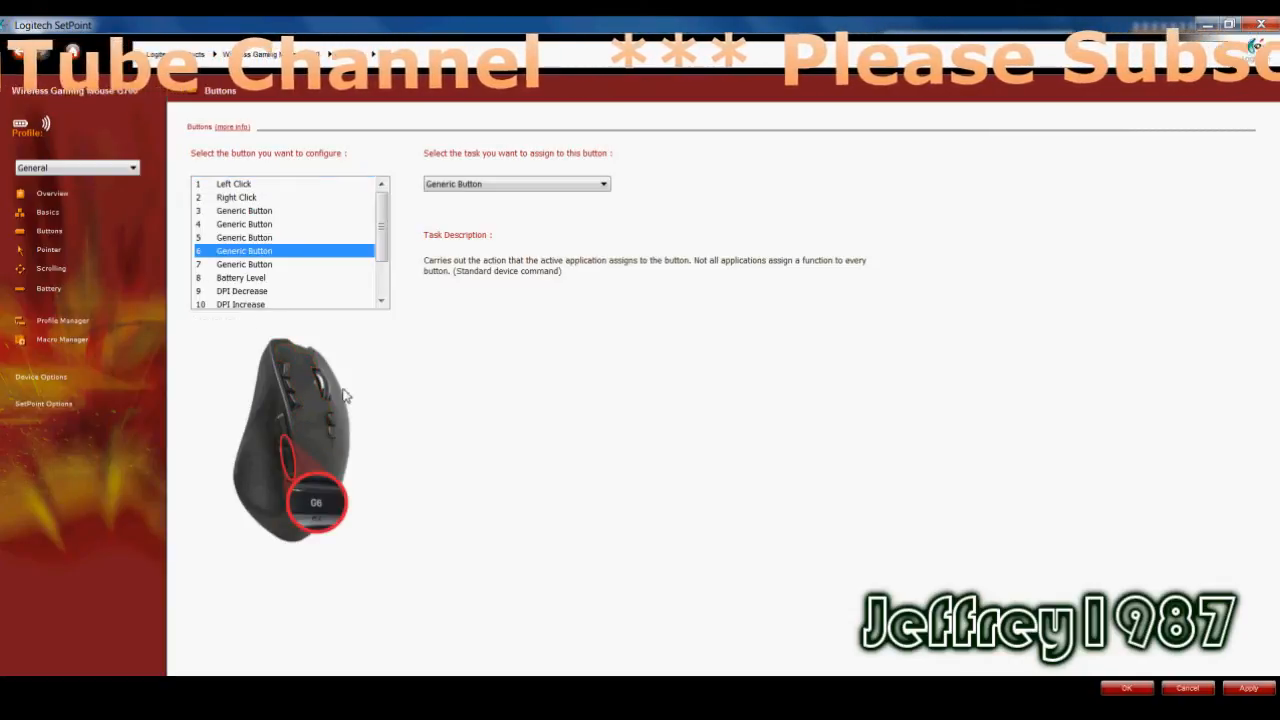
mouse_move(287, 467)
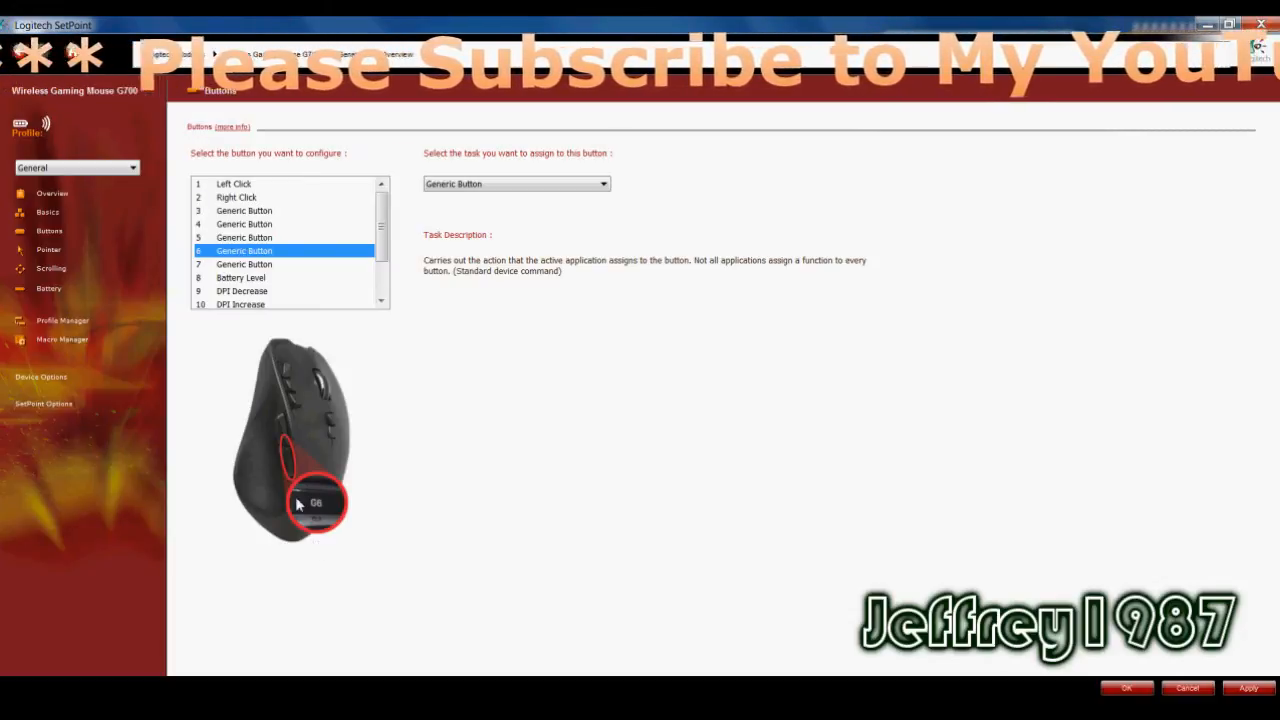
mouse_move(353, 397)
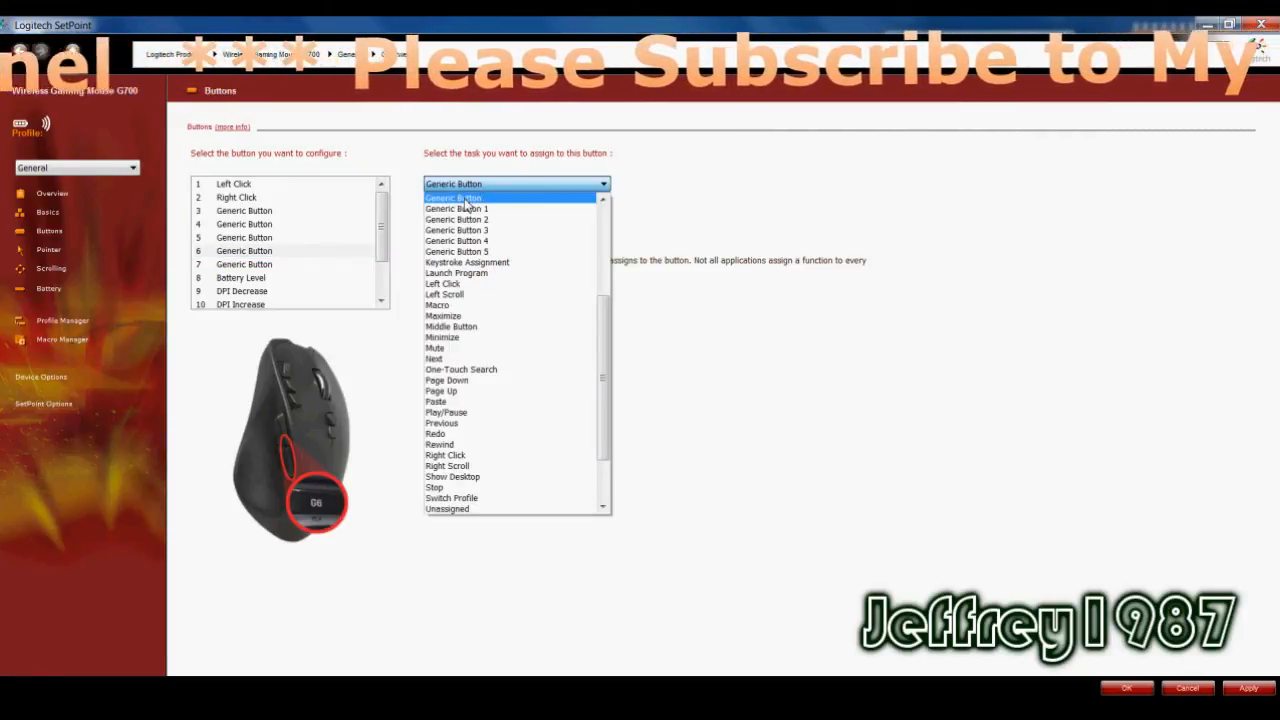
mouse_move(445, 390)
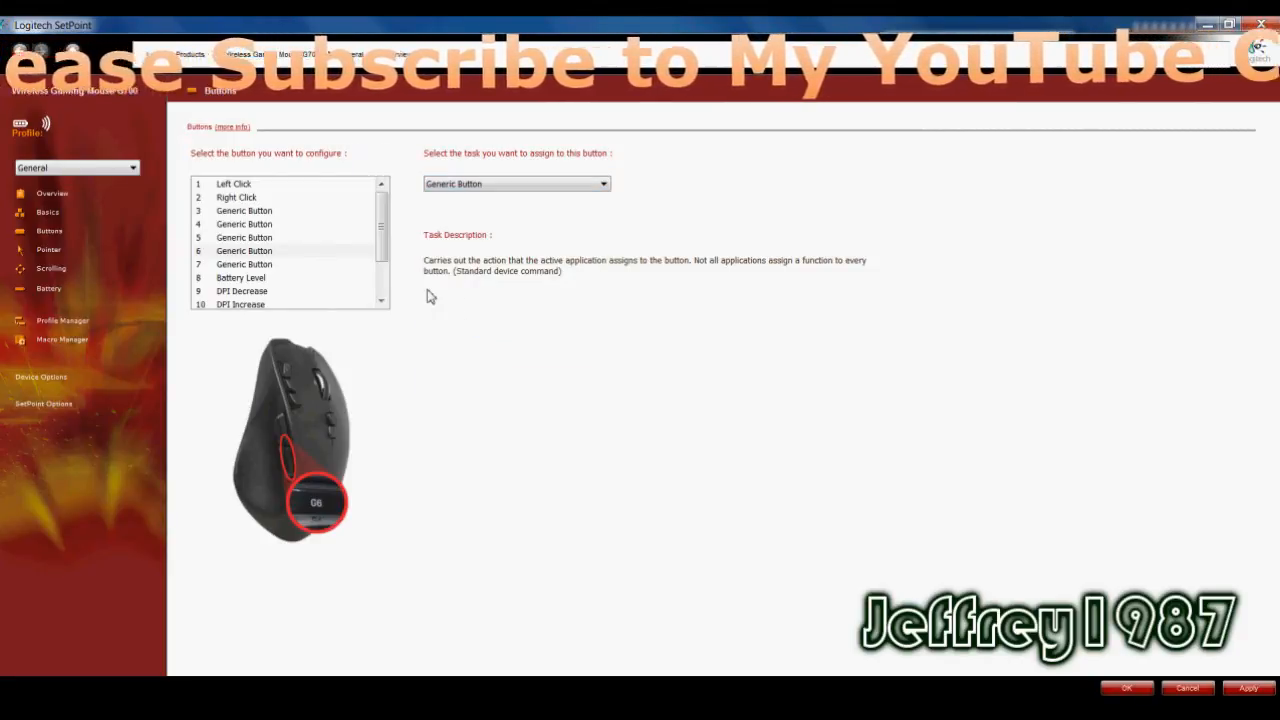
mouse_move(425, 262)
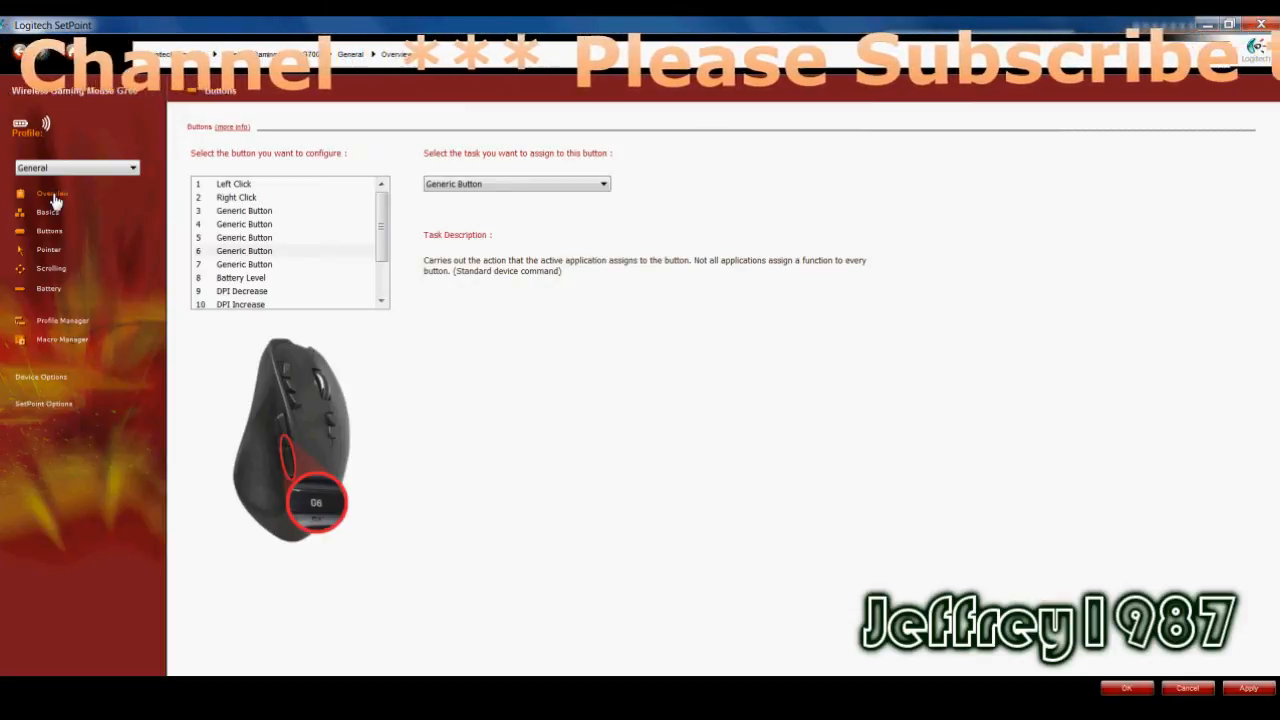
Review pointer DPI levels 400–3200, toggle separate X/Y axes back to linked, and check report rate 500
click(52, 193)
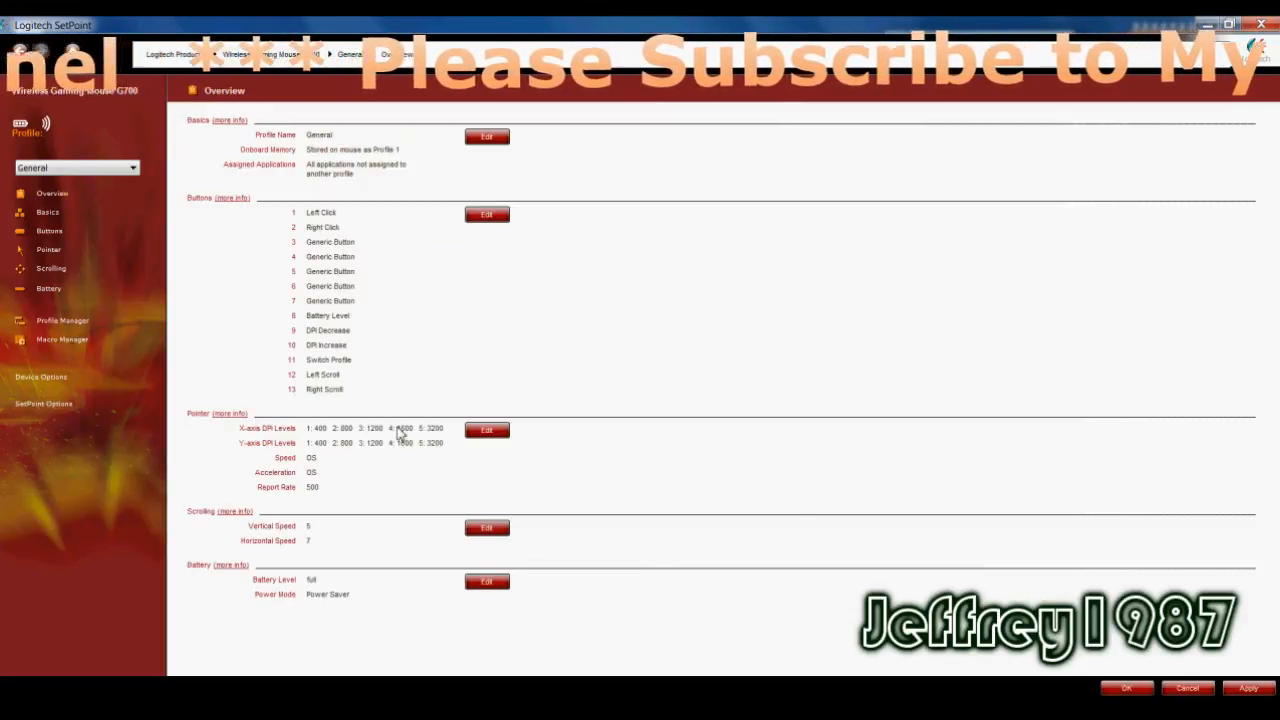
click(486, 429)
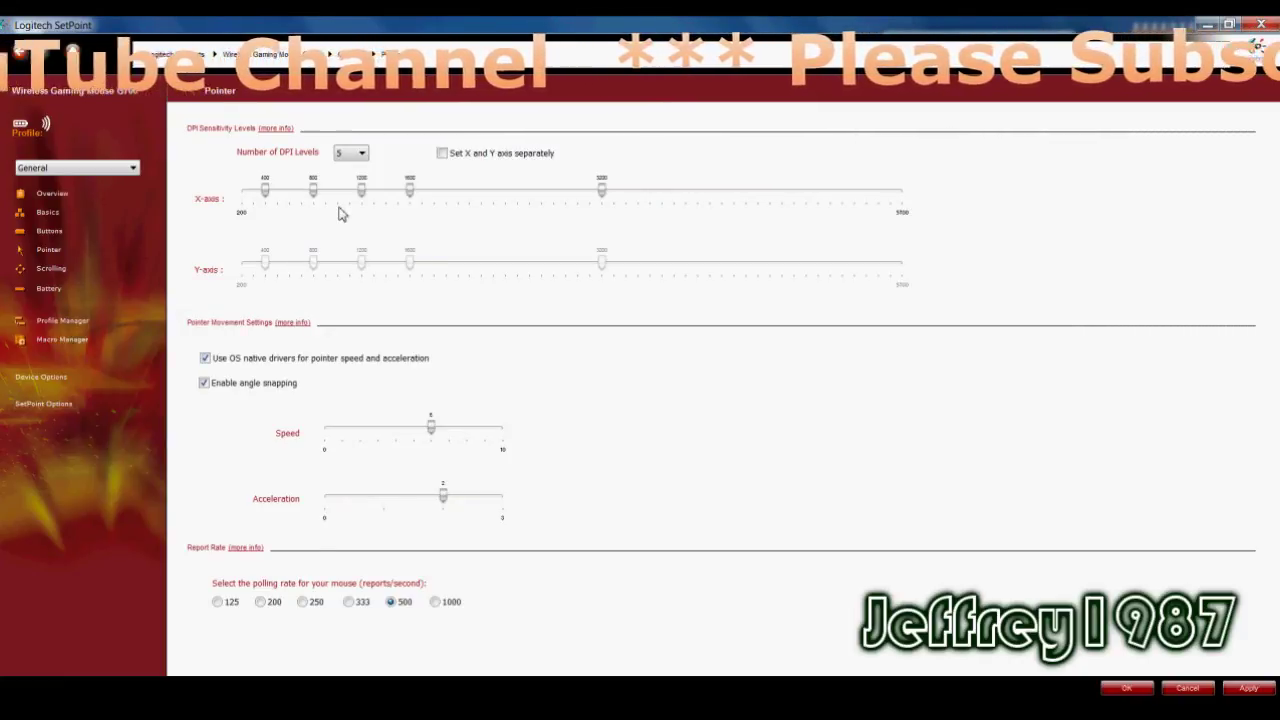
mouse_move(378, 204)
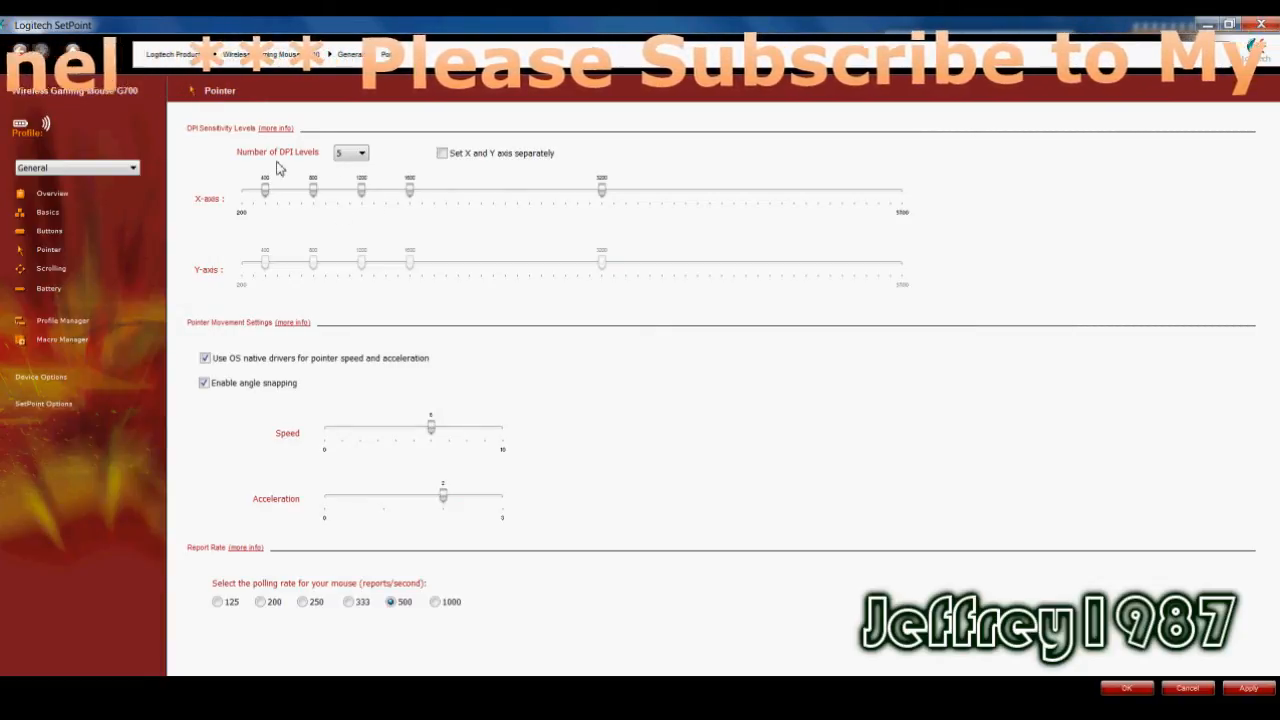
click(442, 153)
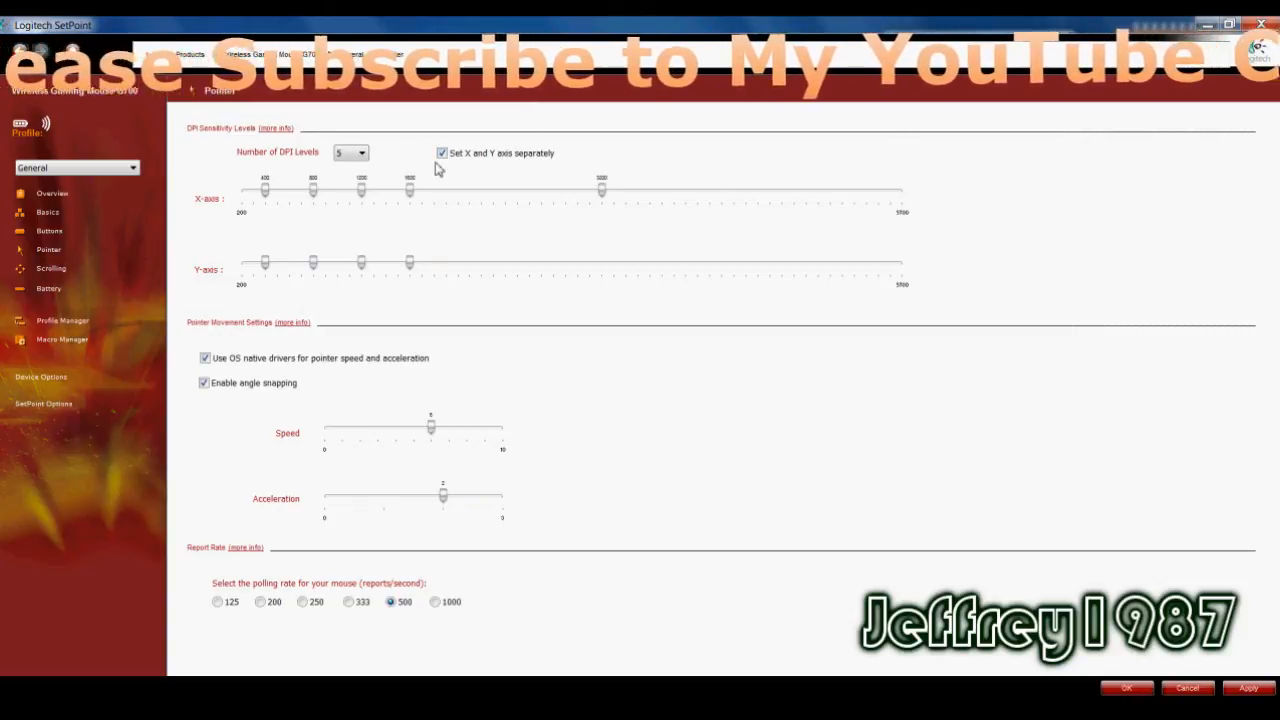
click(441, 152)
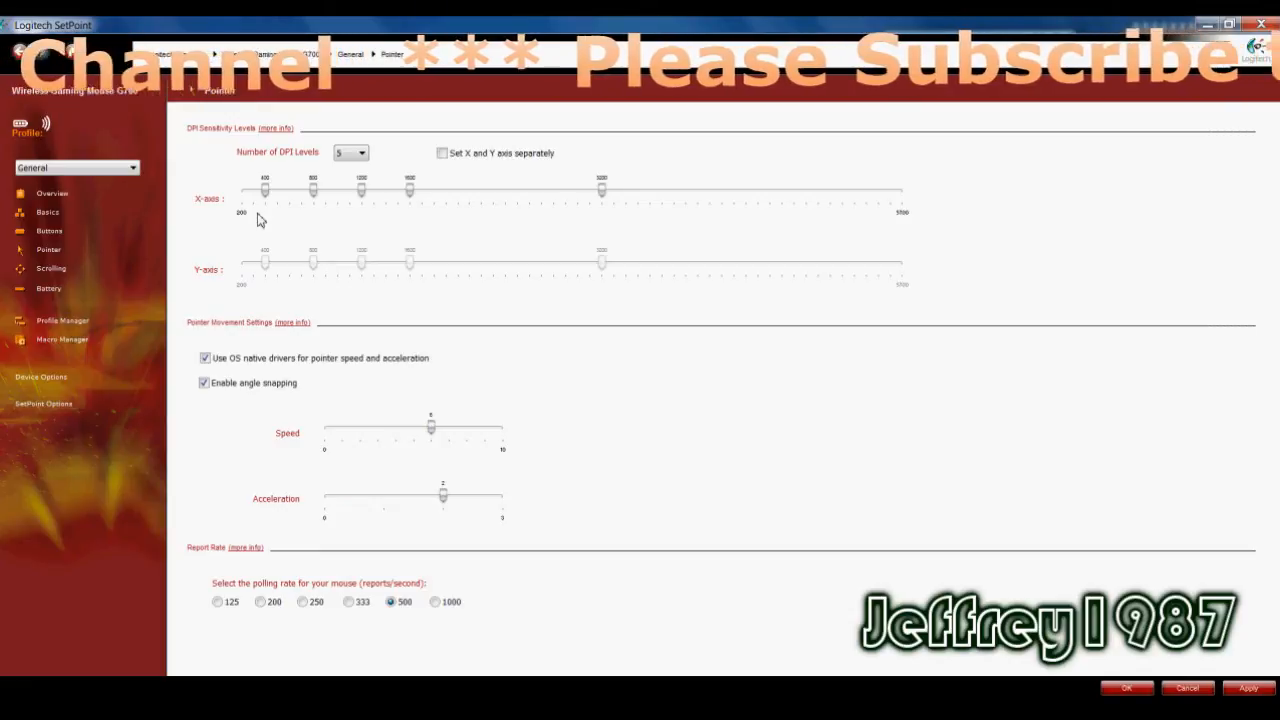
mouse_move(228, 218)
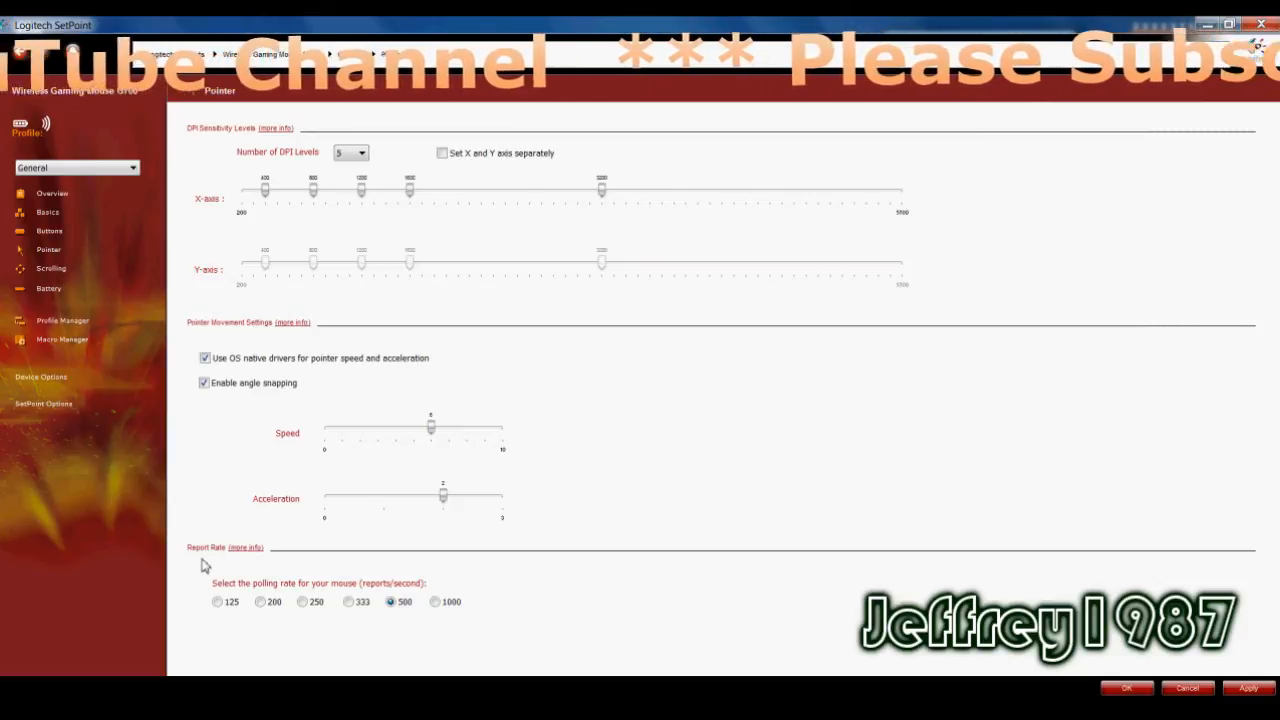
mouse_move(211, 494)
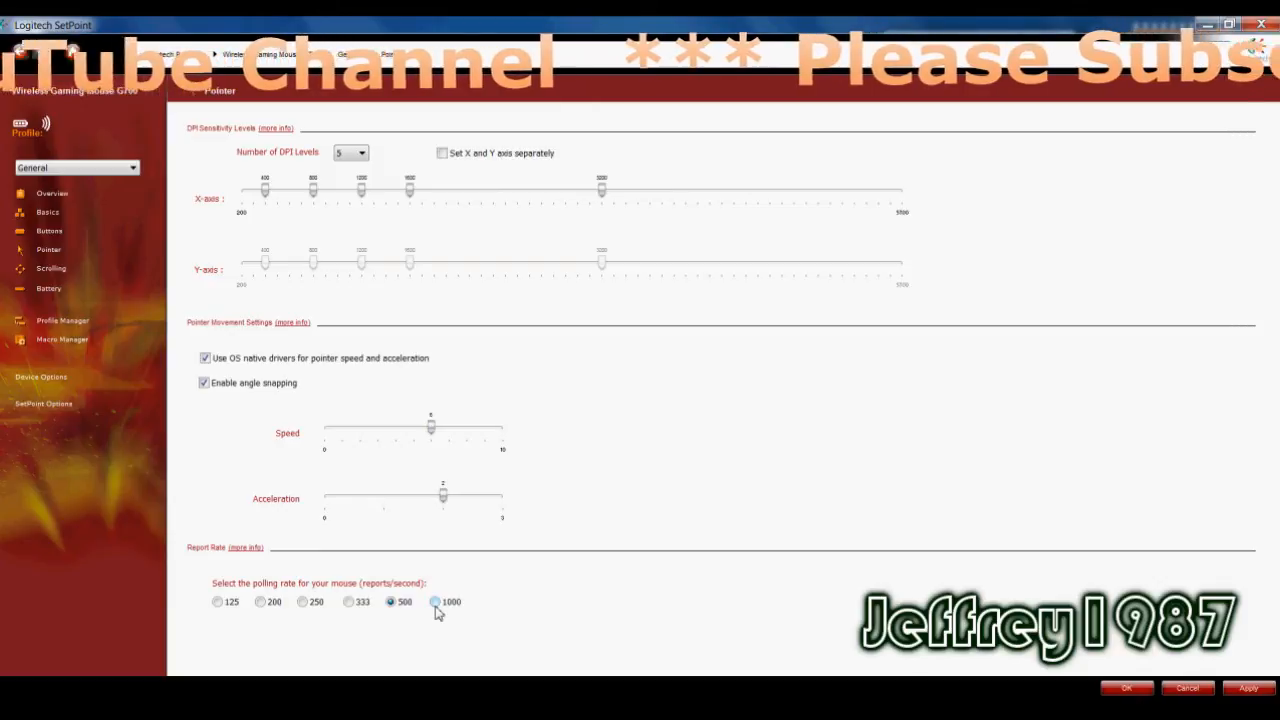
mouse_move(455, 614)
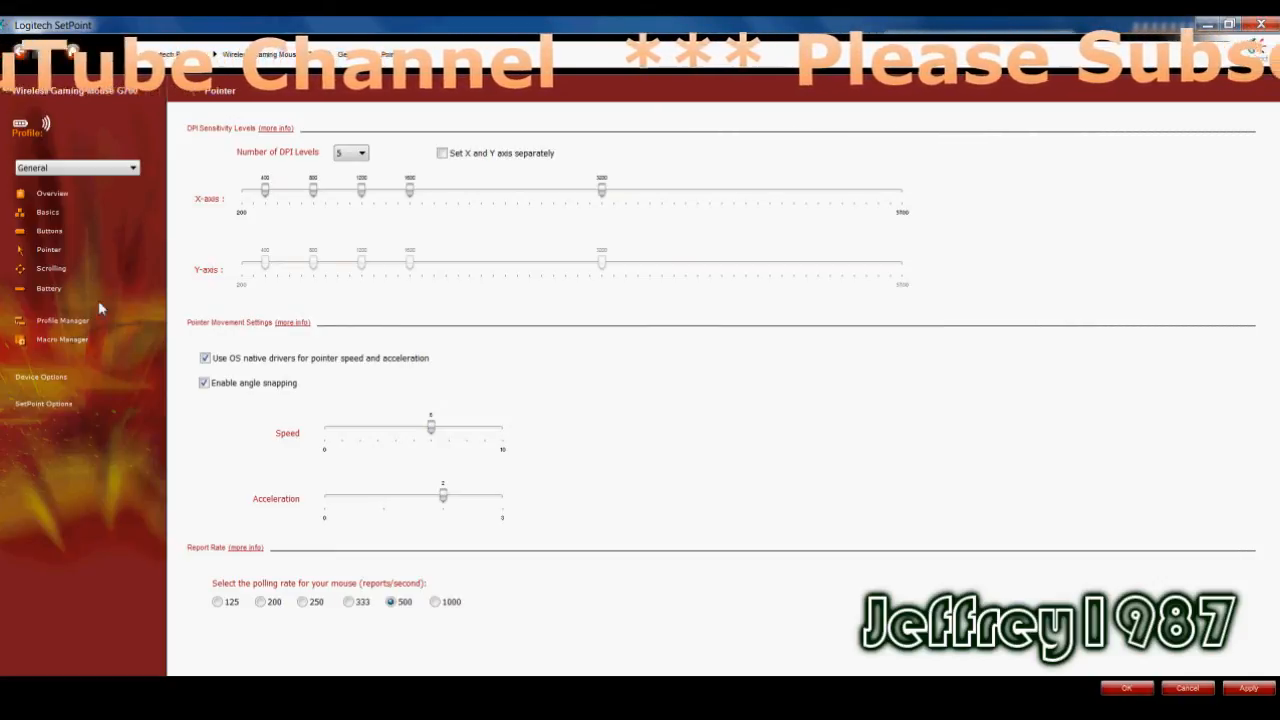
click(52, 192)
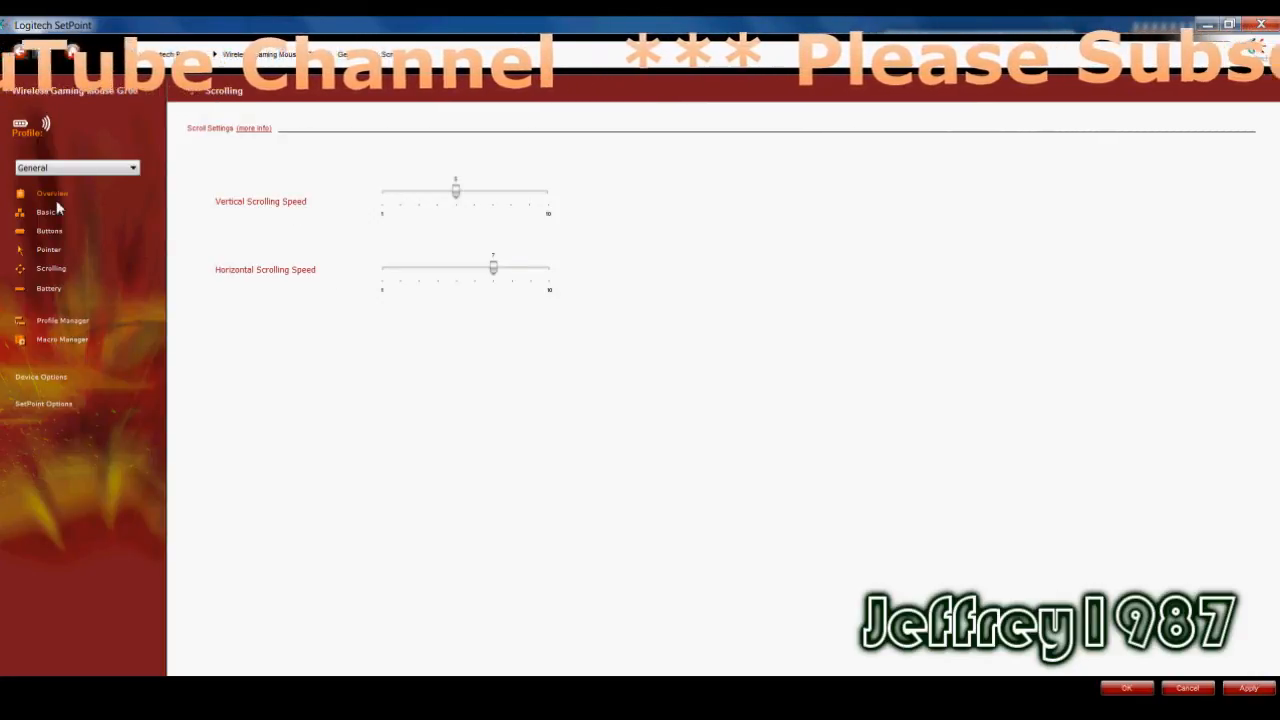
Check the scrolling speeds: vertical at 5 and horizontal at 7
click(48, 288)
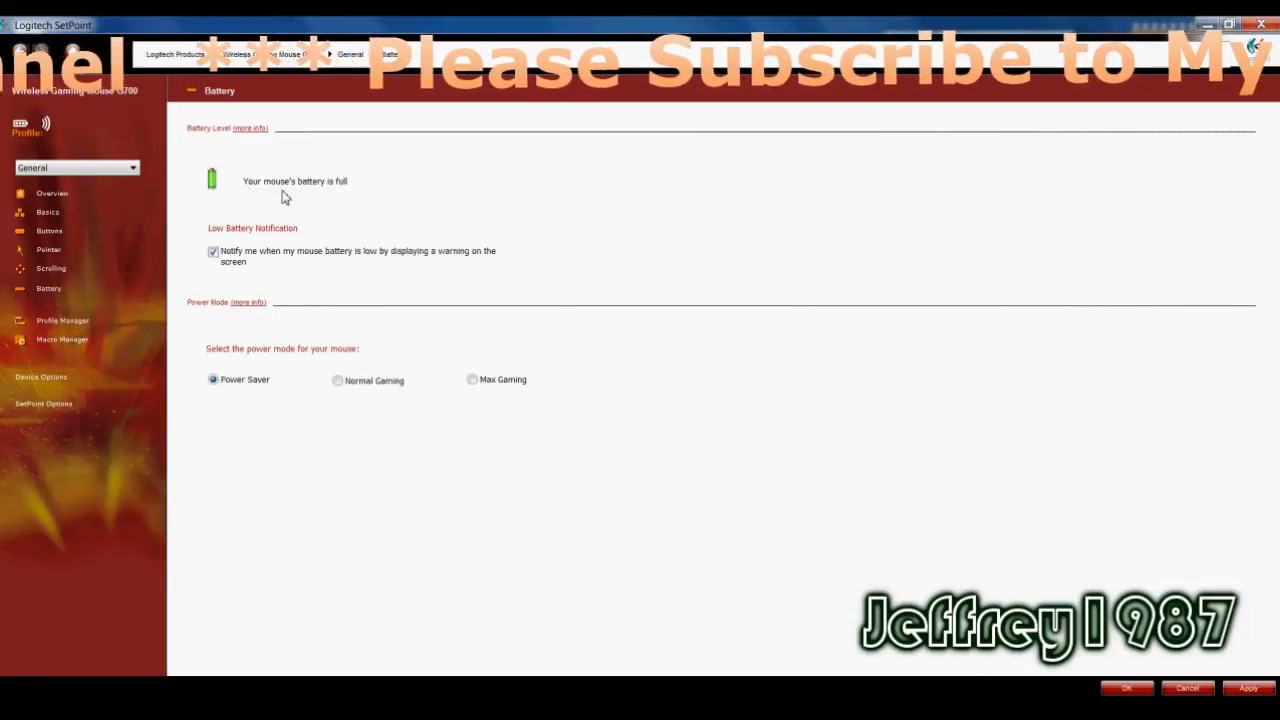
mouse_move(265, 198)
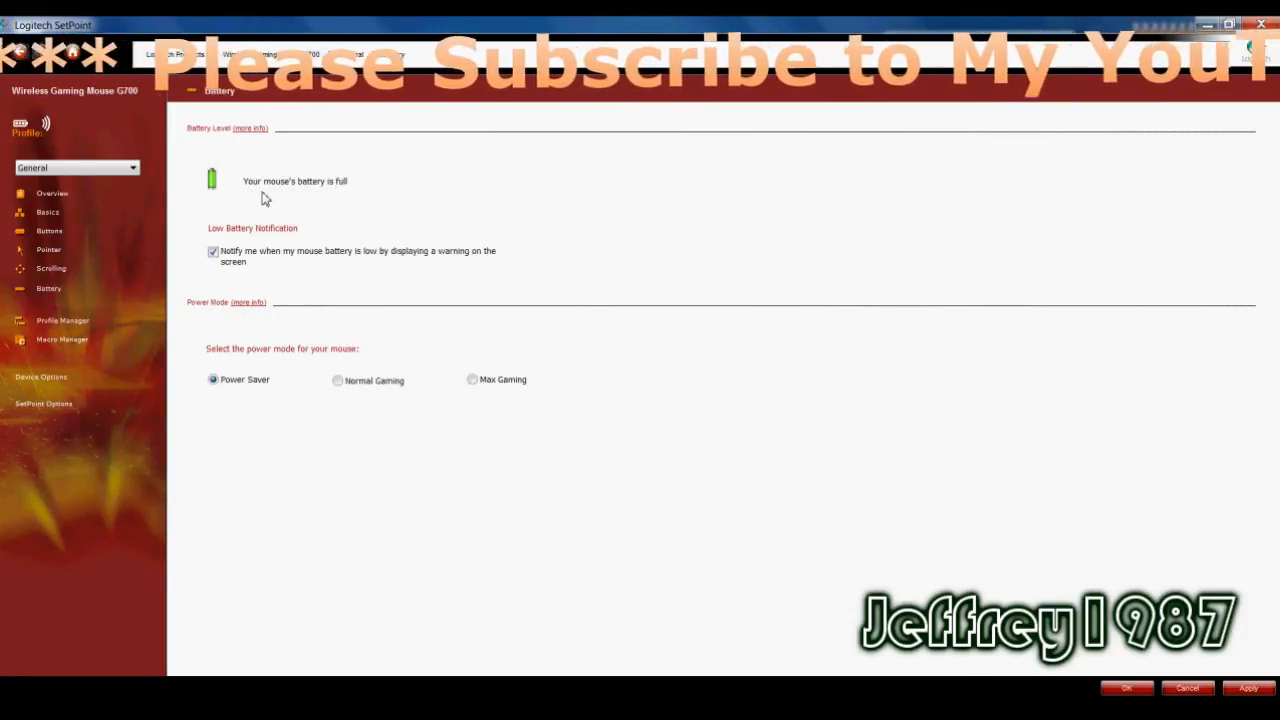
mouse_move(350, 197)
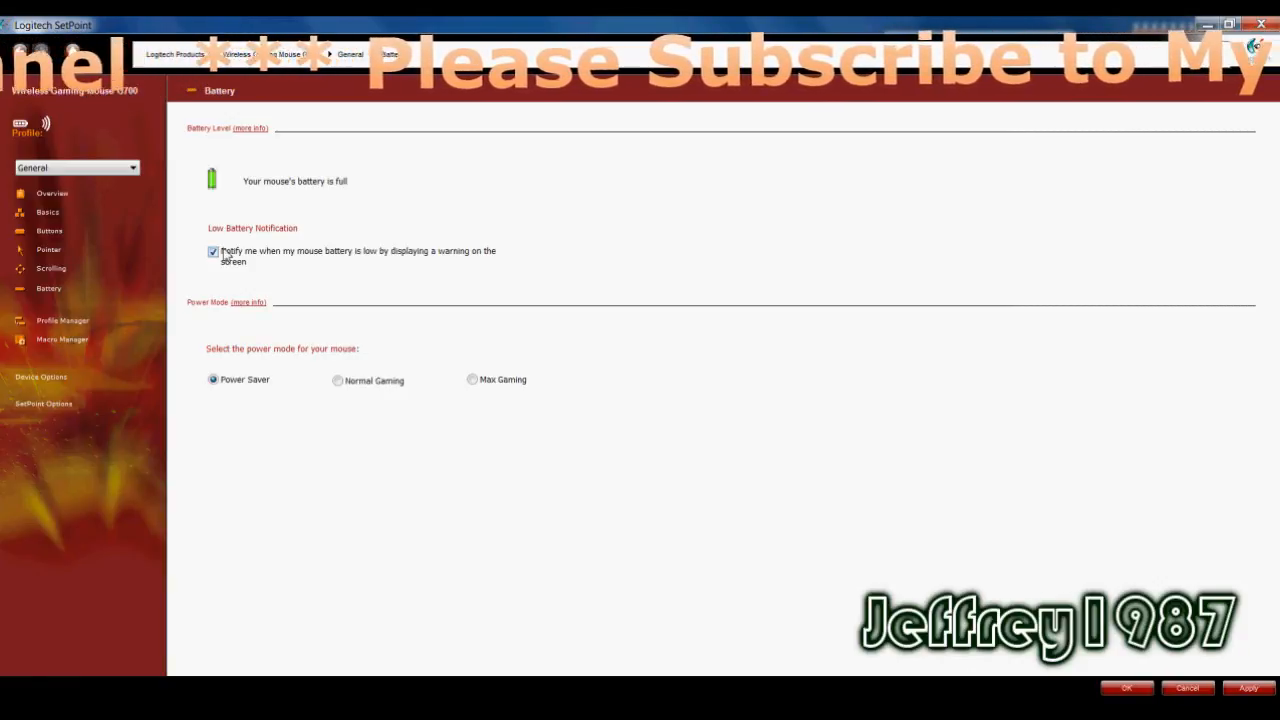
mouse_move(324, 317)
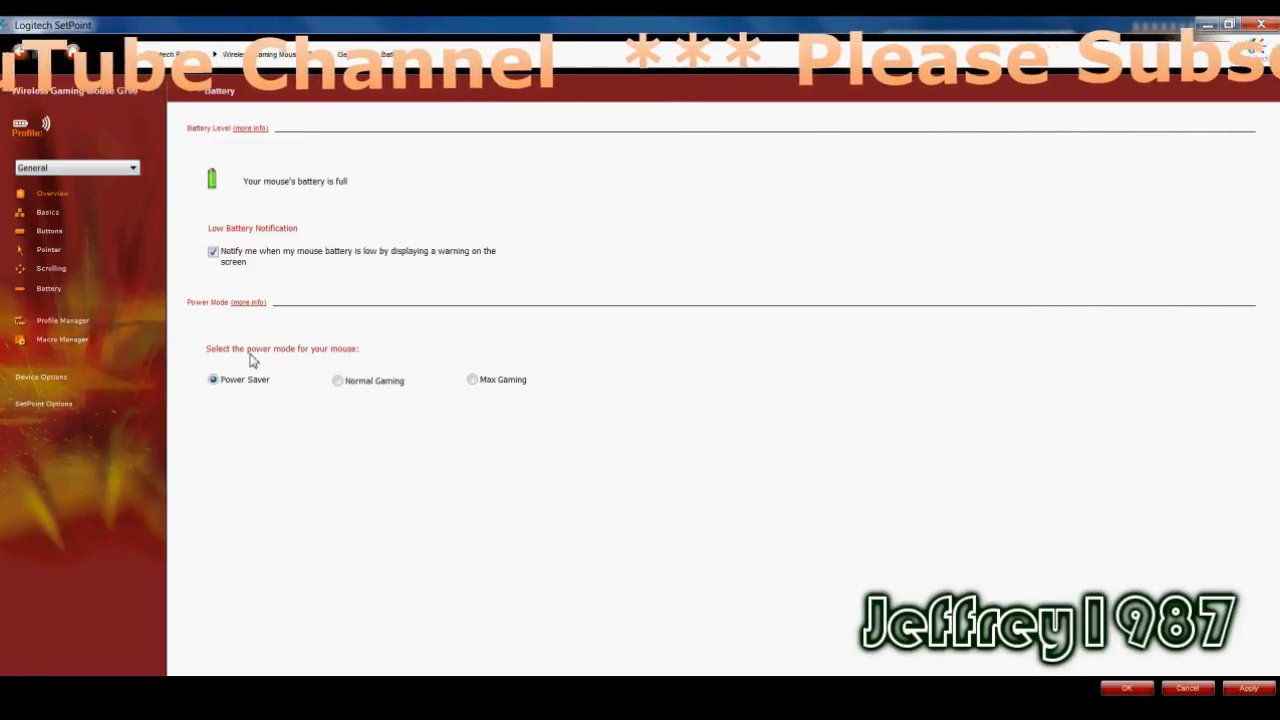
mouse_move(296, 420)
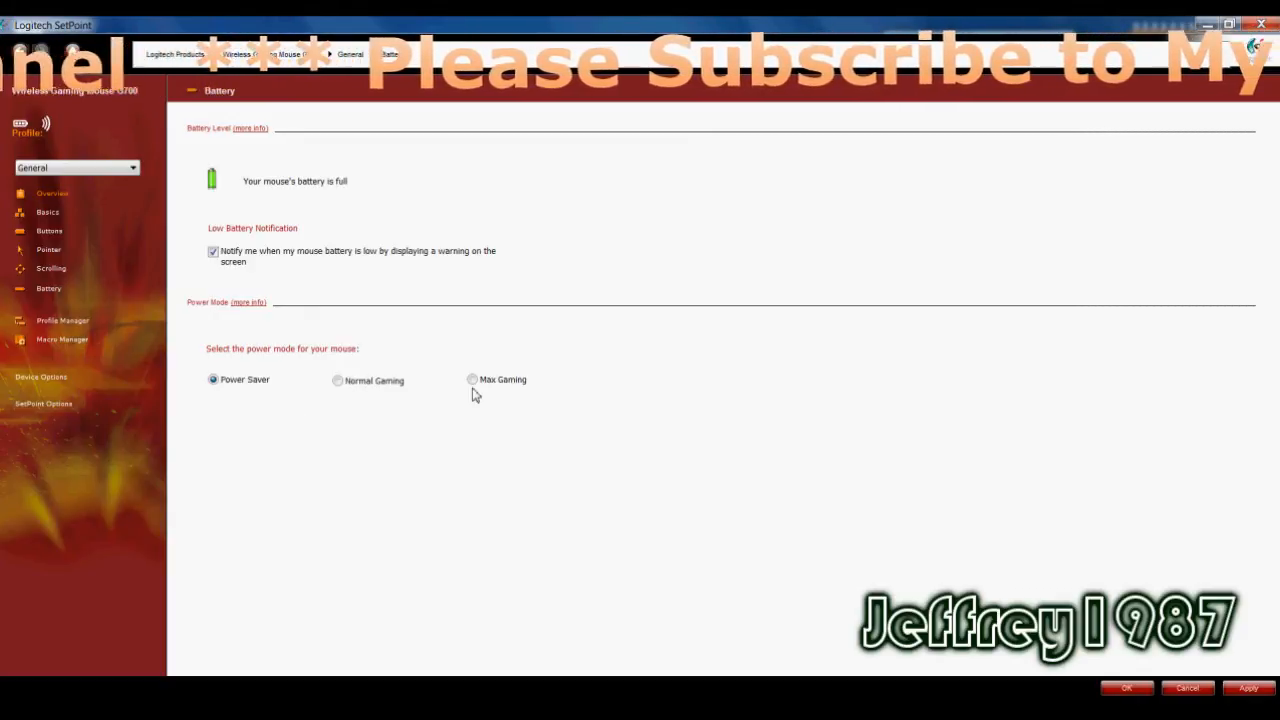
mouse_move(350, 410)
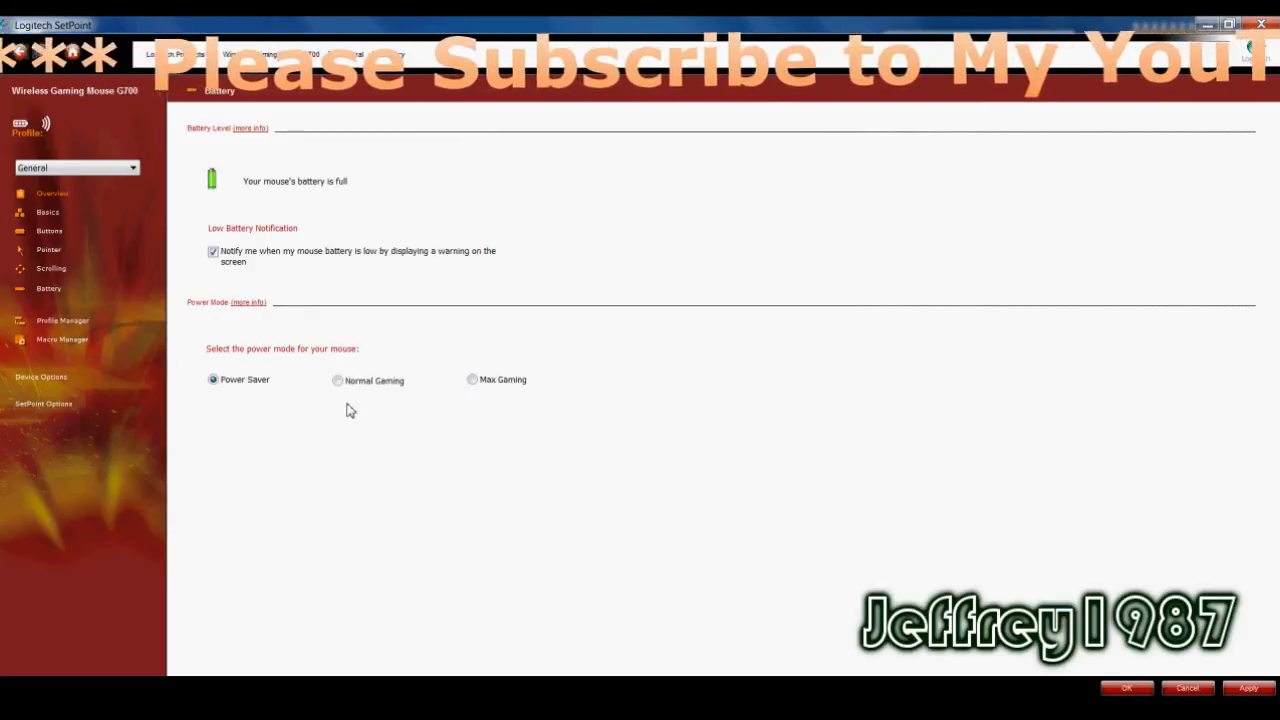
mouse_move(70, 320)
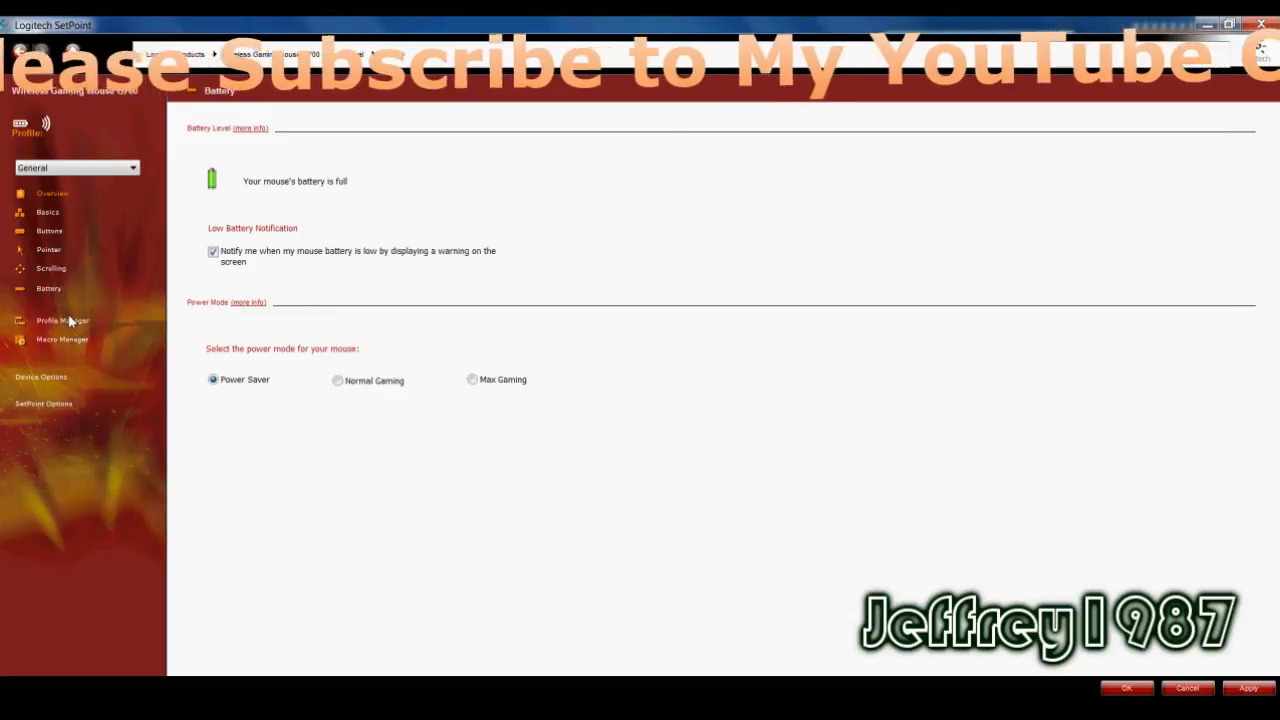
Check the battery is full, low-battery warning enabled and Power Saver mode selected
click(62, 320)
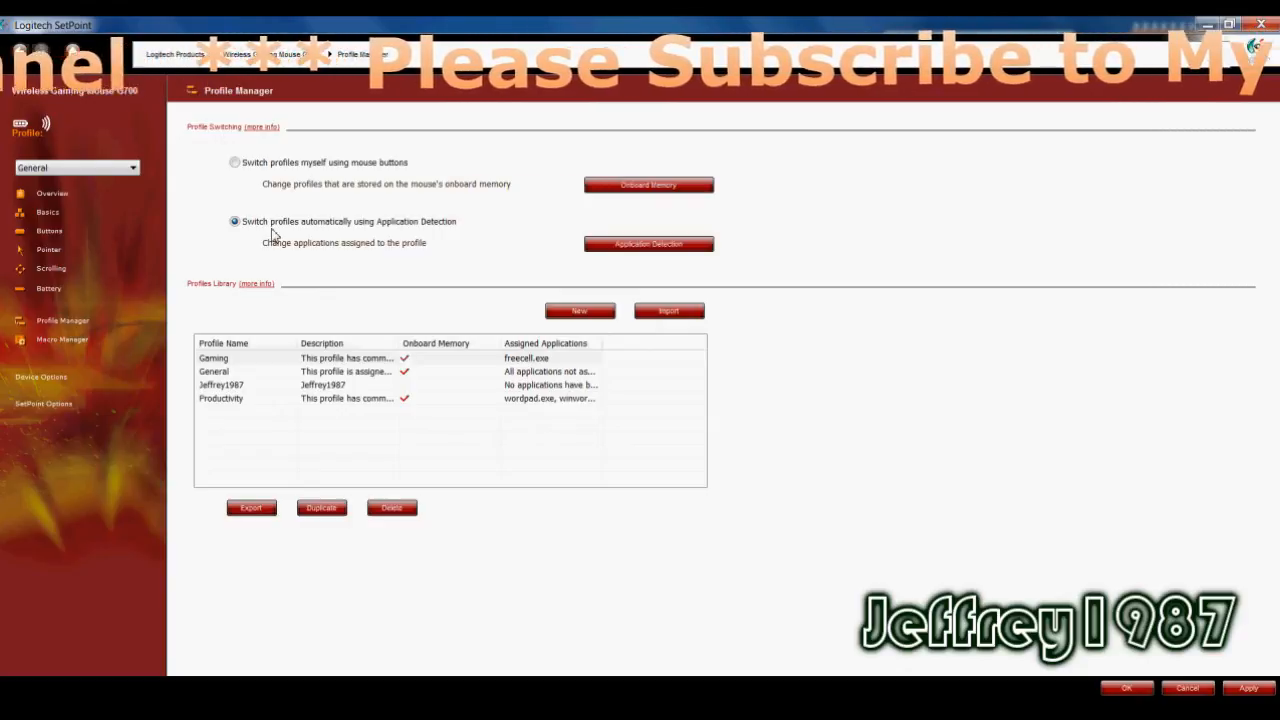
Set profile switching to manual via mouse buttons and view the onboard stored profiles
click(234, 162)
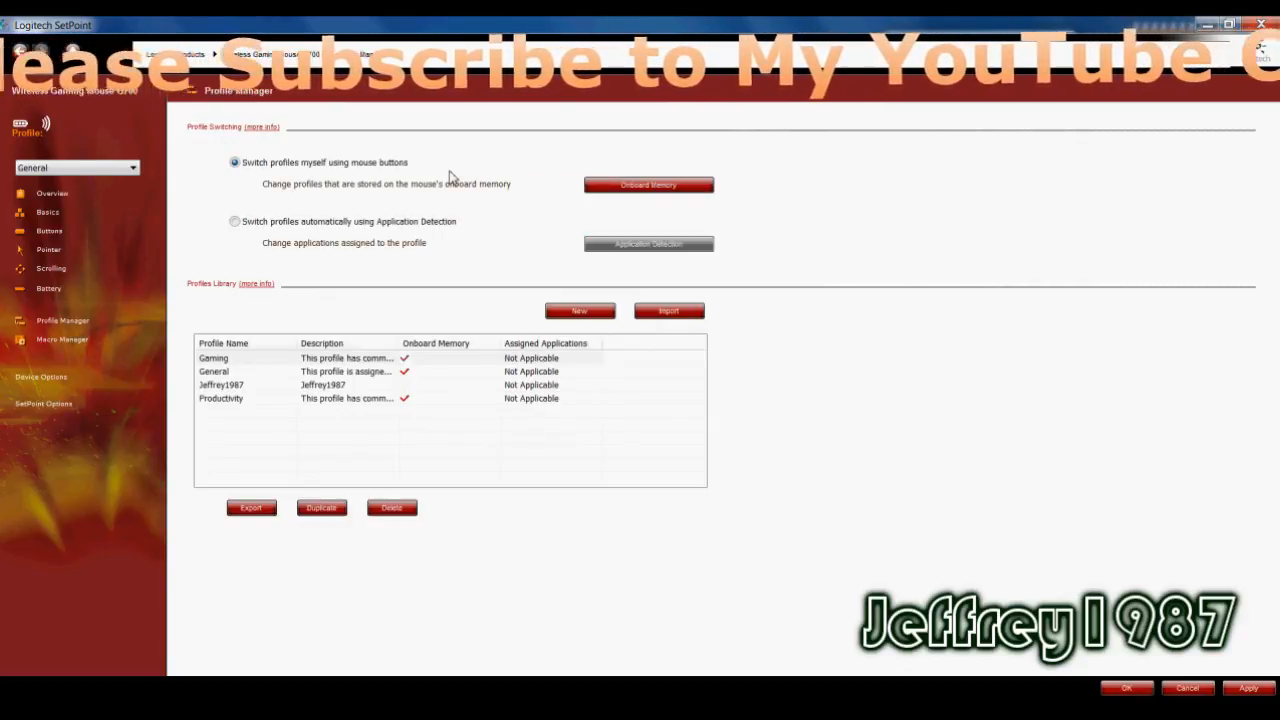
mouse_move(648, 185)
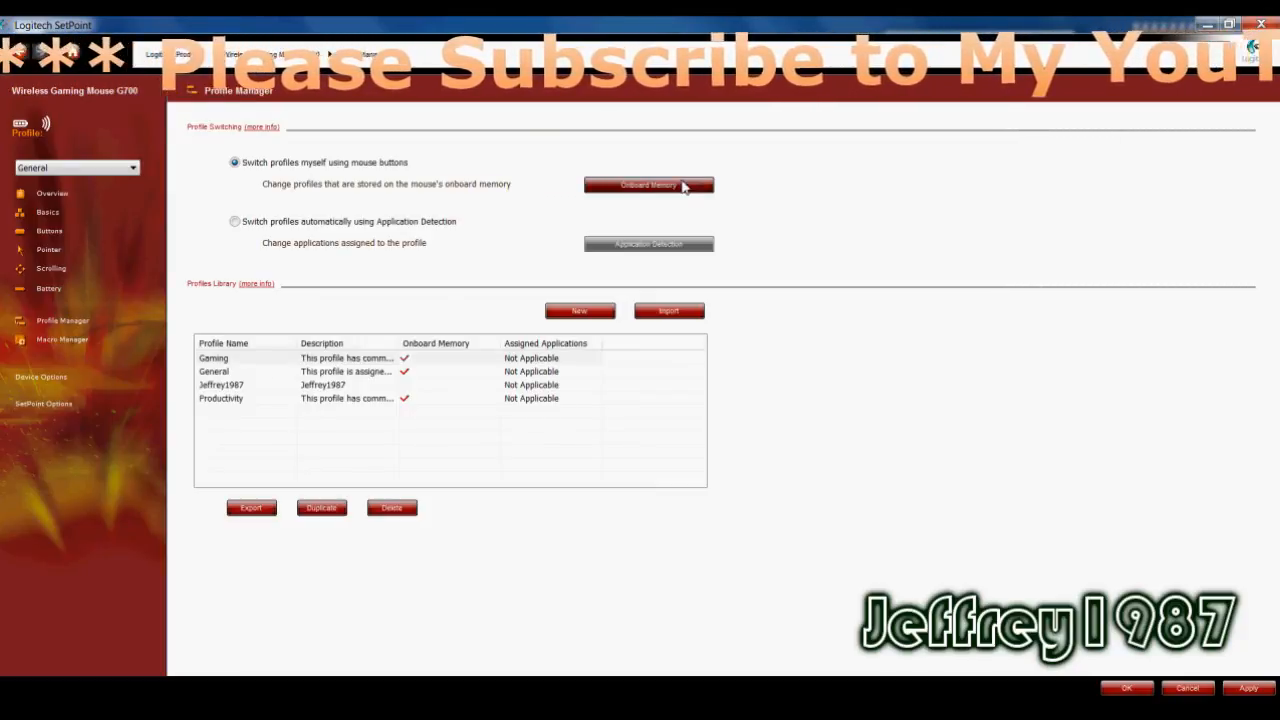
click(648, 185)
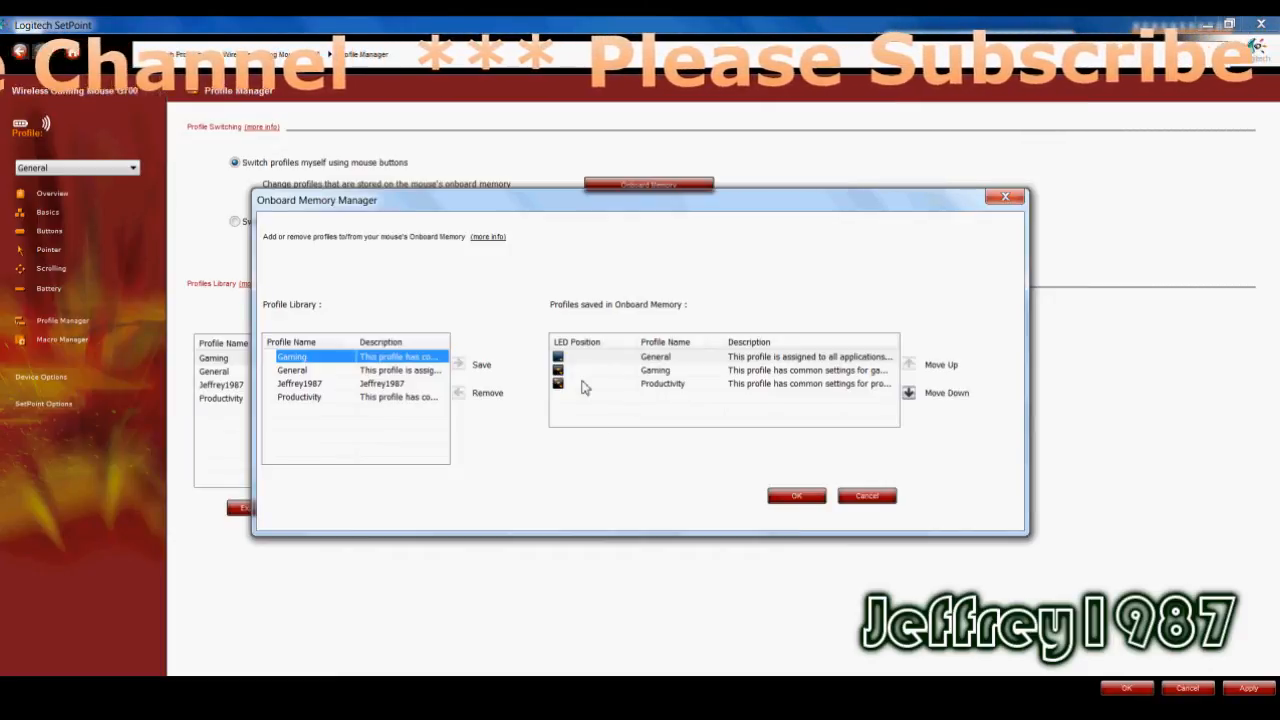
mouse_move(650, 393)
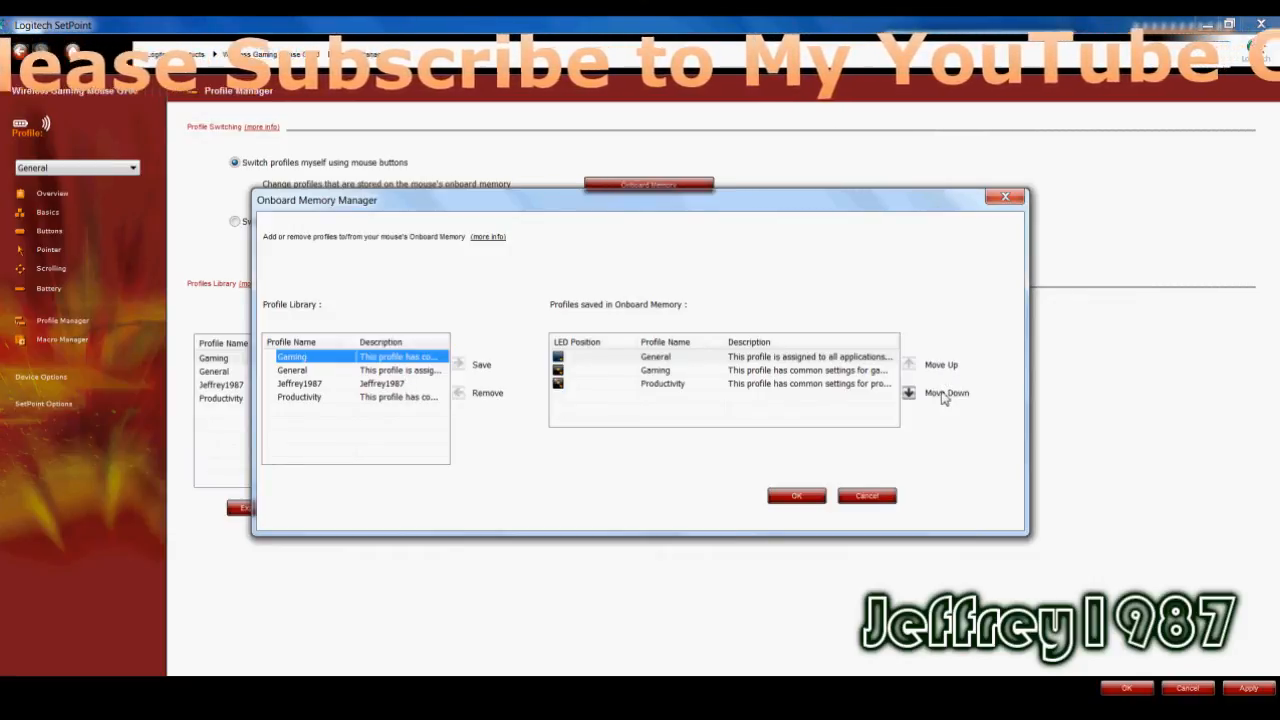
Close the Onboard Memory Manager and restore automatic application-detection profile switching
click(866, 495)
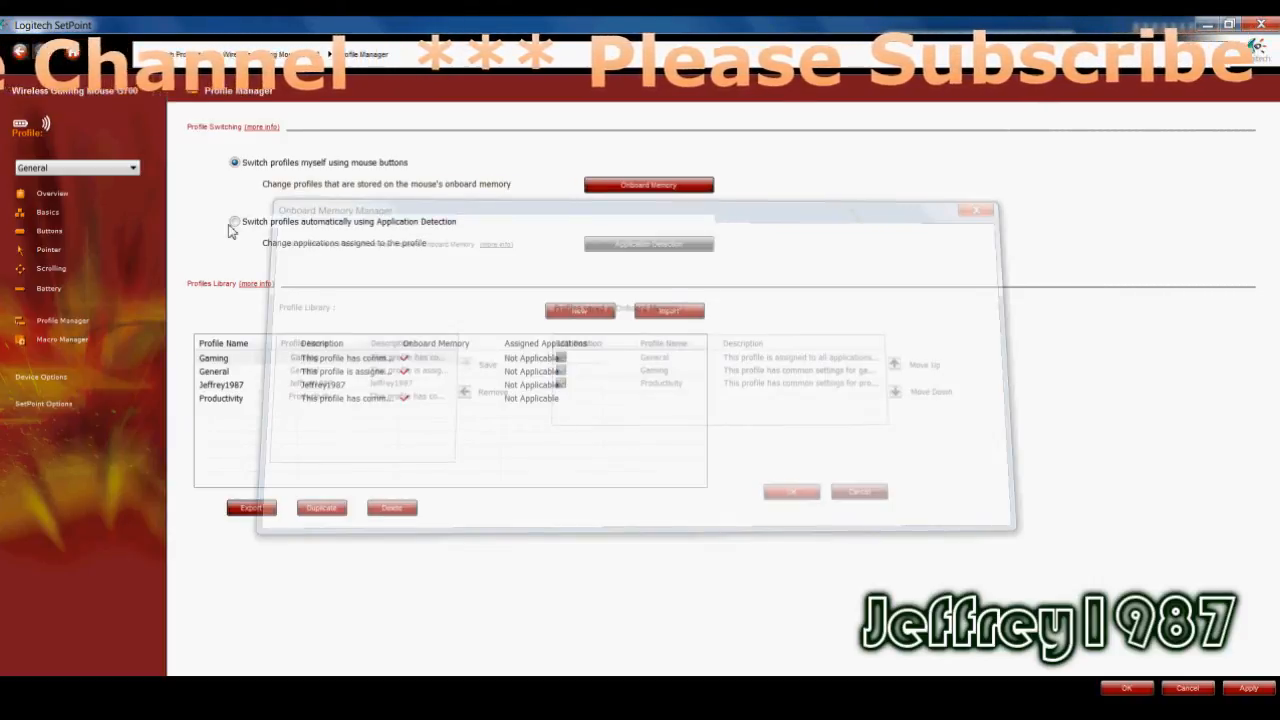
click(234, 221)
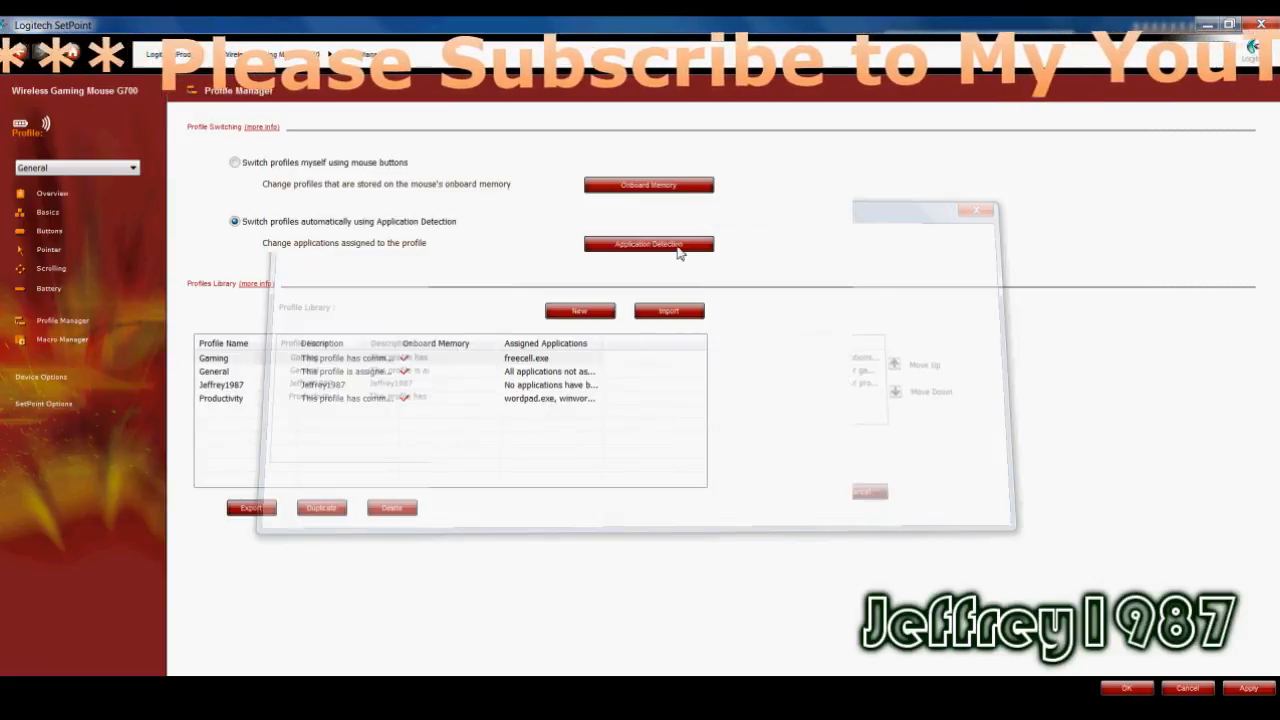
click(648, 244)
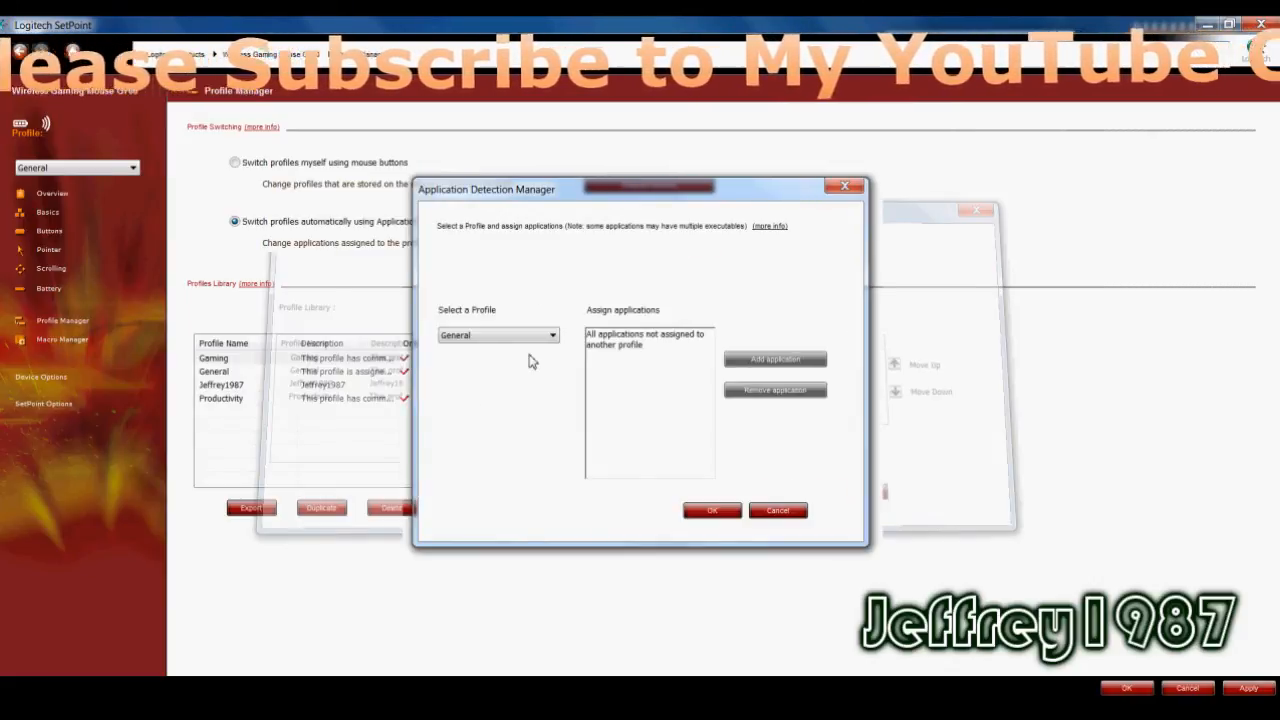
mouse_move(765, 409)
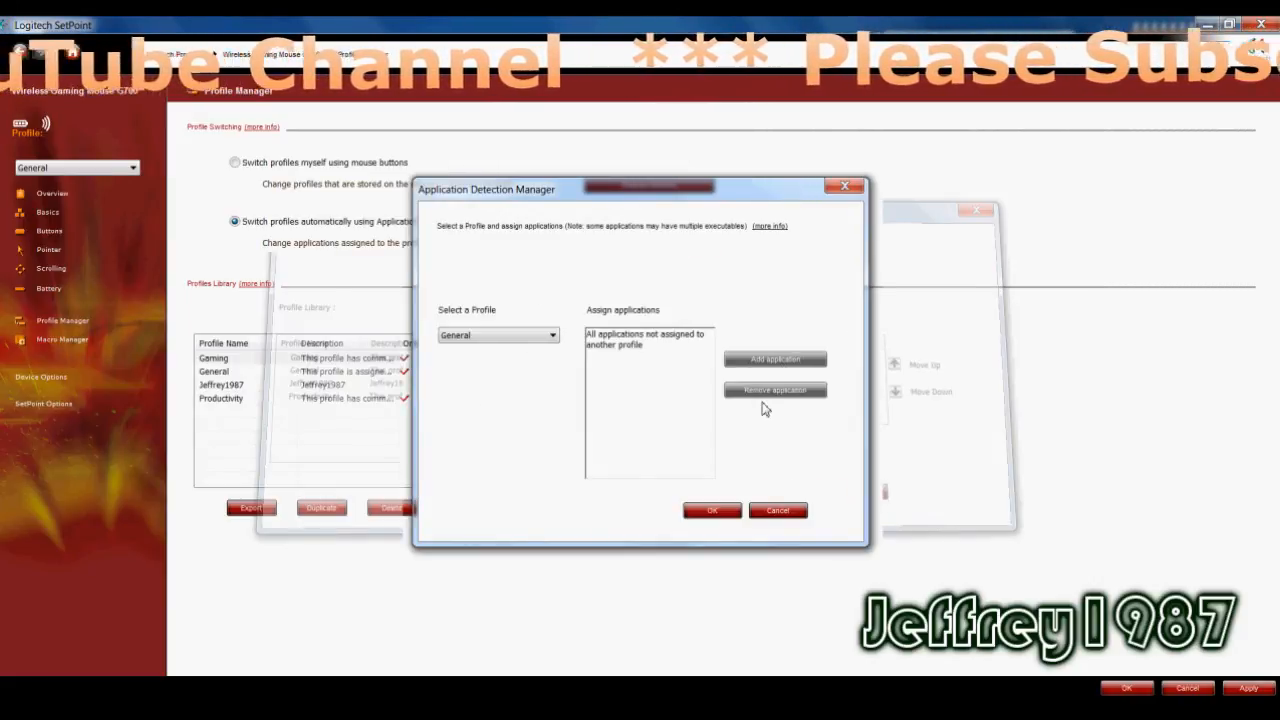
mouse_move(807, 421)
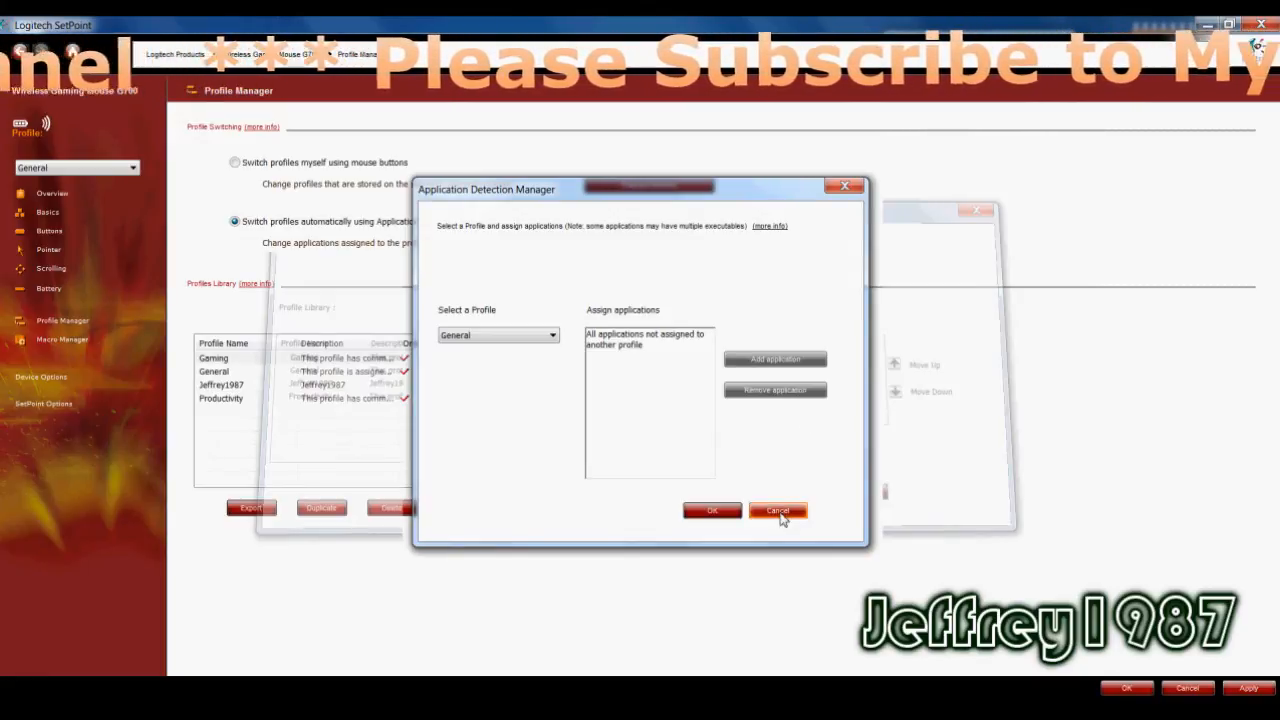
click(777, 510)
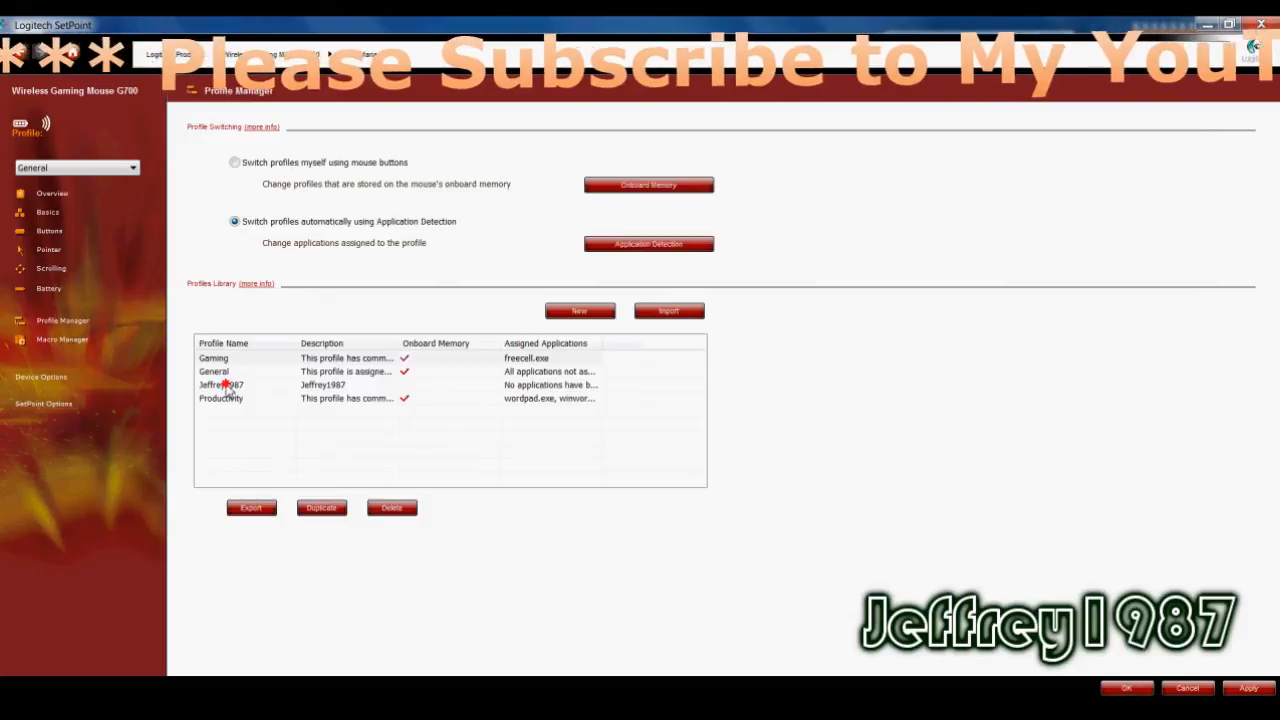
Delete the Jeffrey1987 custom profile from the Profiles Library and bring up the Macro Editor
click(221, 385)
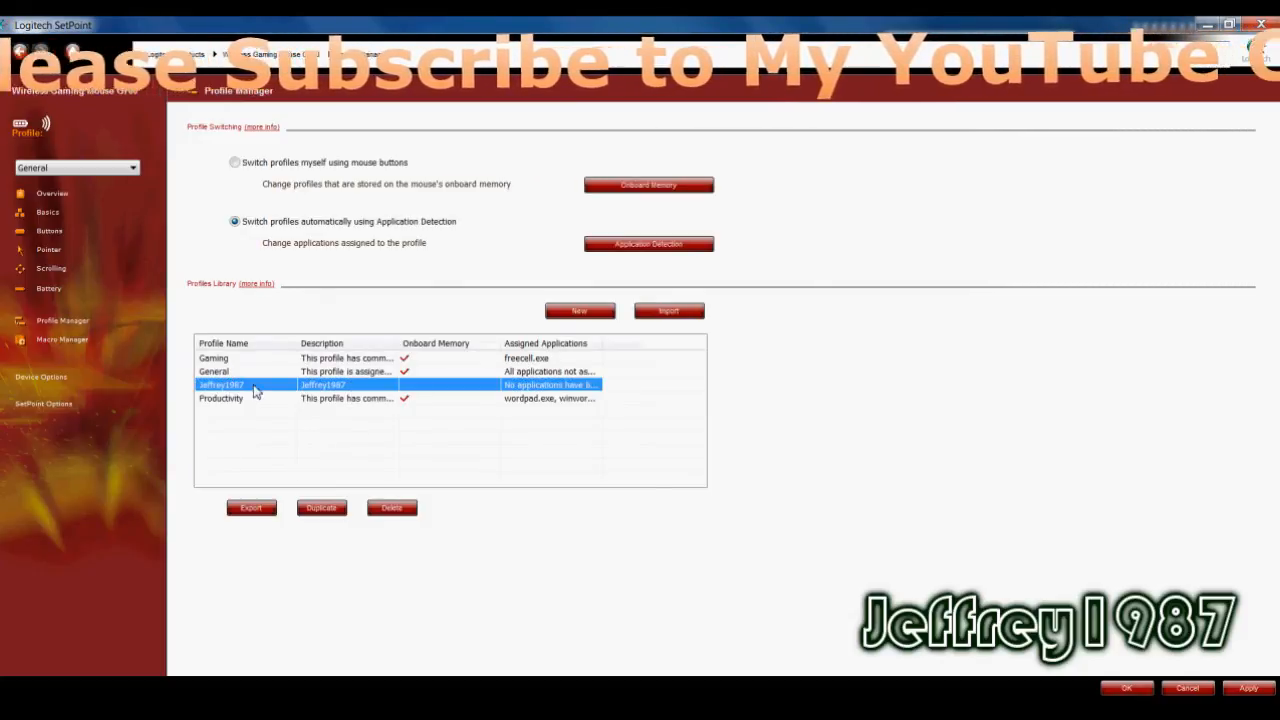
mouse_move(228, 398)
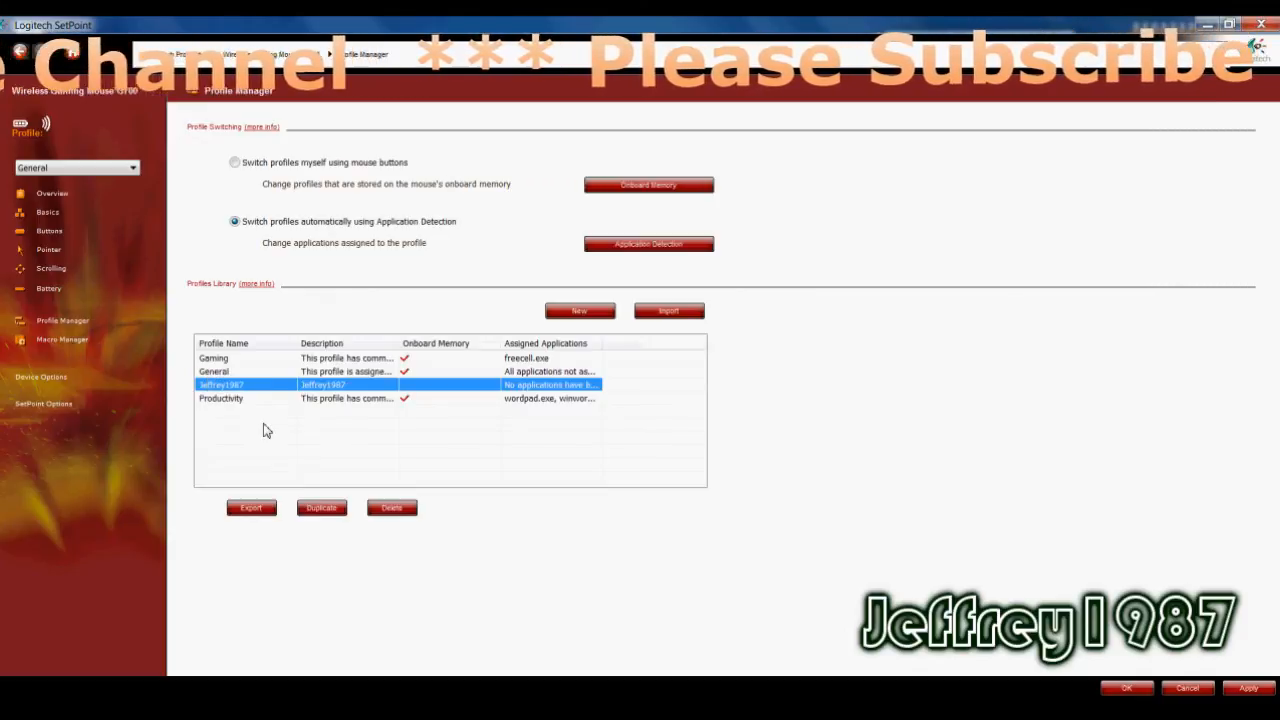
mouse_move(293, 514)
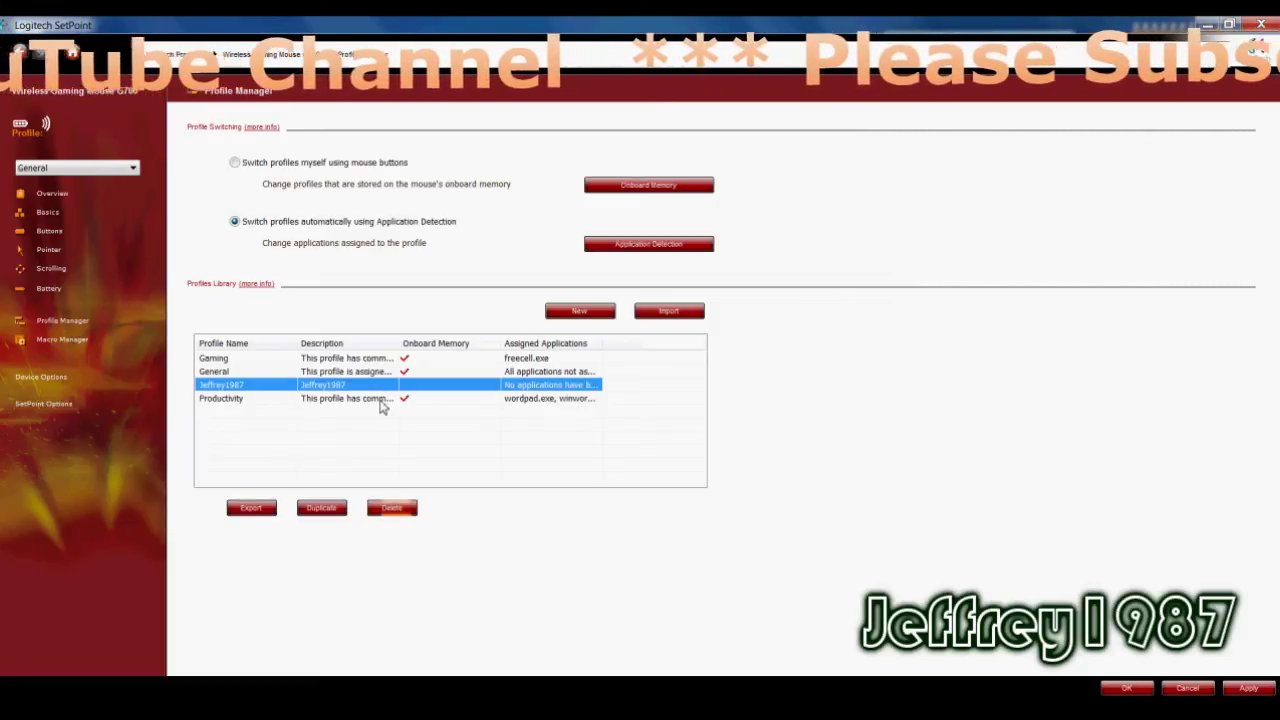
click(391, 507)
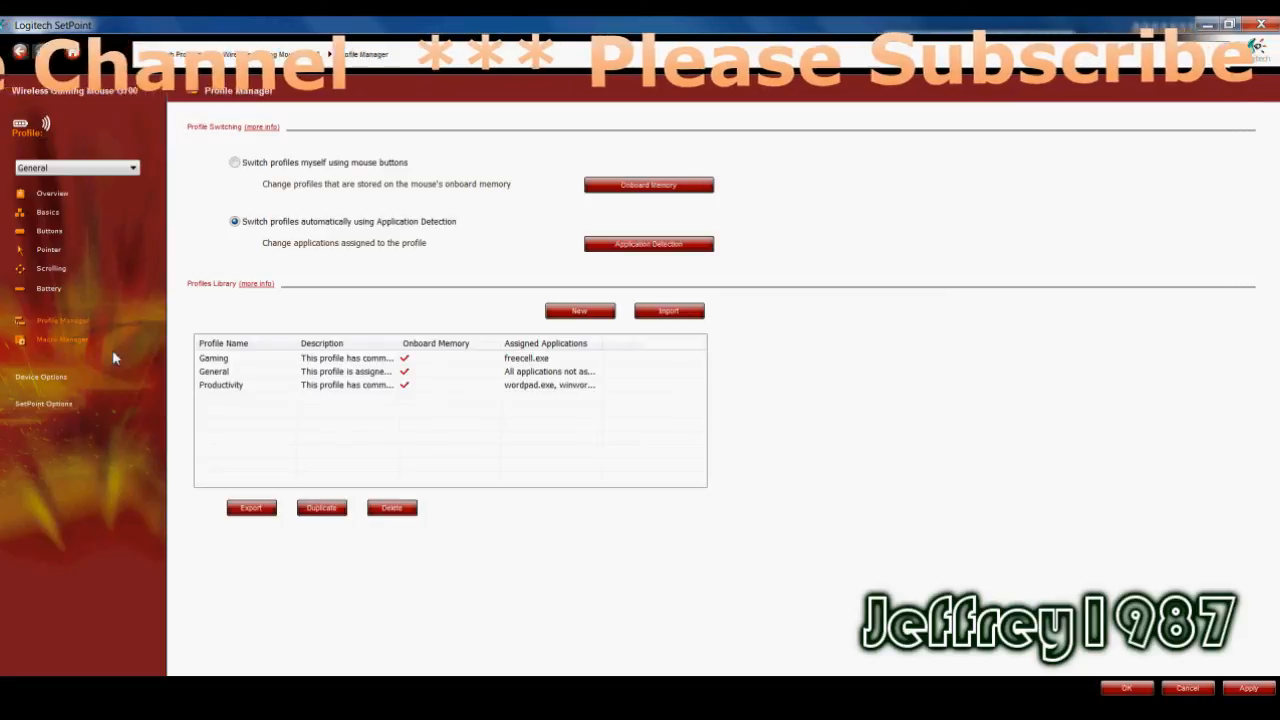
click(62, 339)
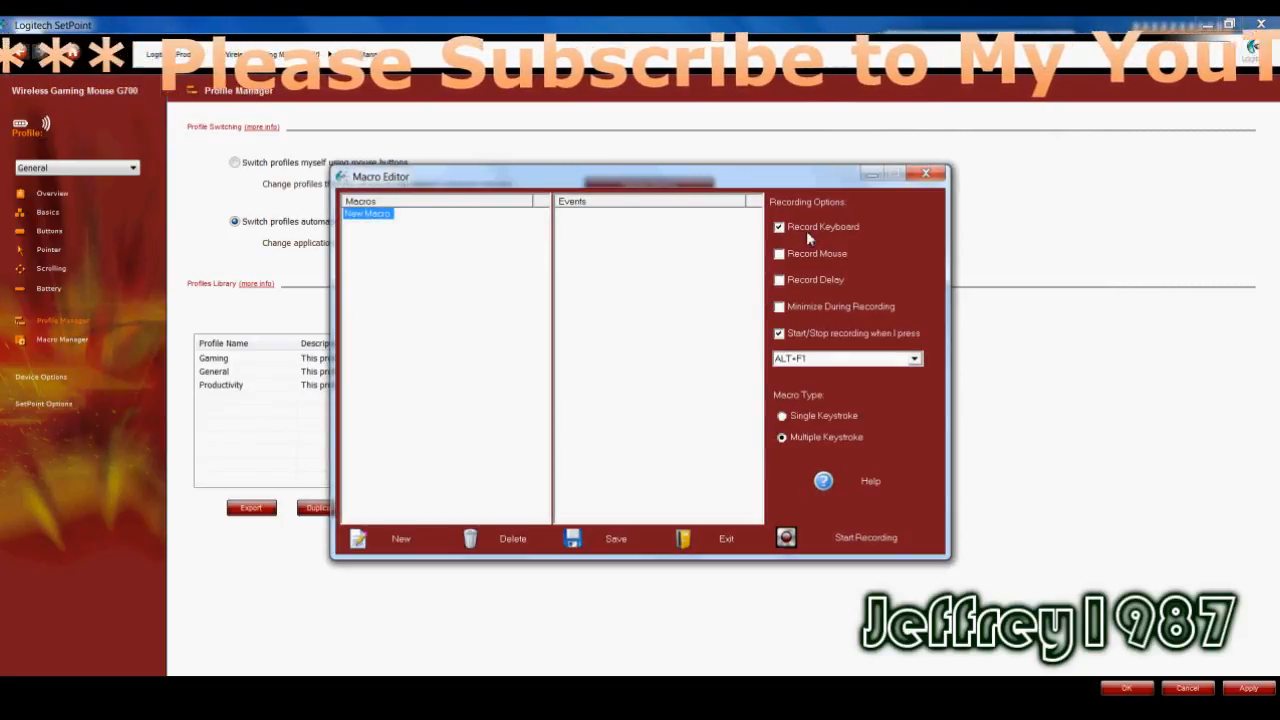
mouse_move(858, 398)
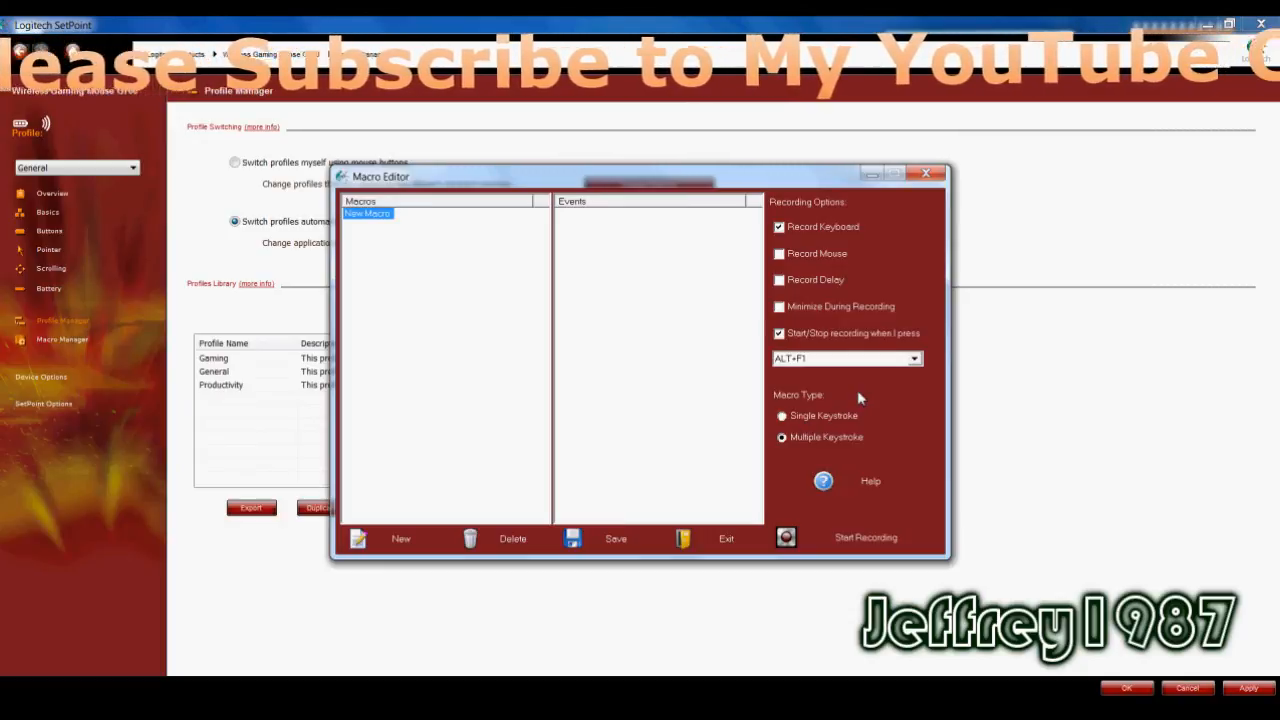
mouse_move(331, 437)
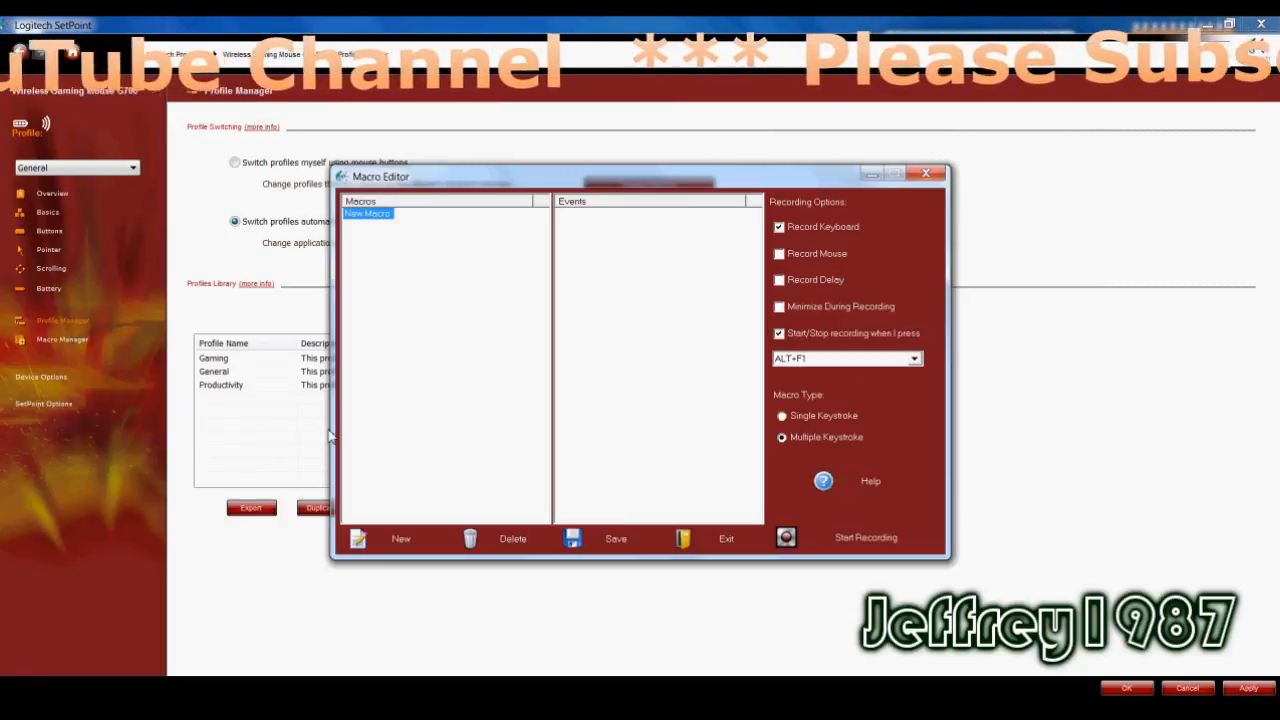
Close the Macro Editor unused and view Device Options showing firmware 22.35
click(726, 538)
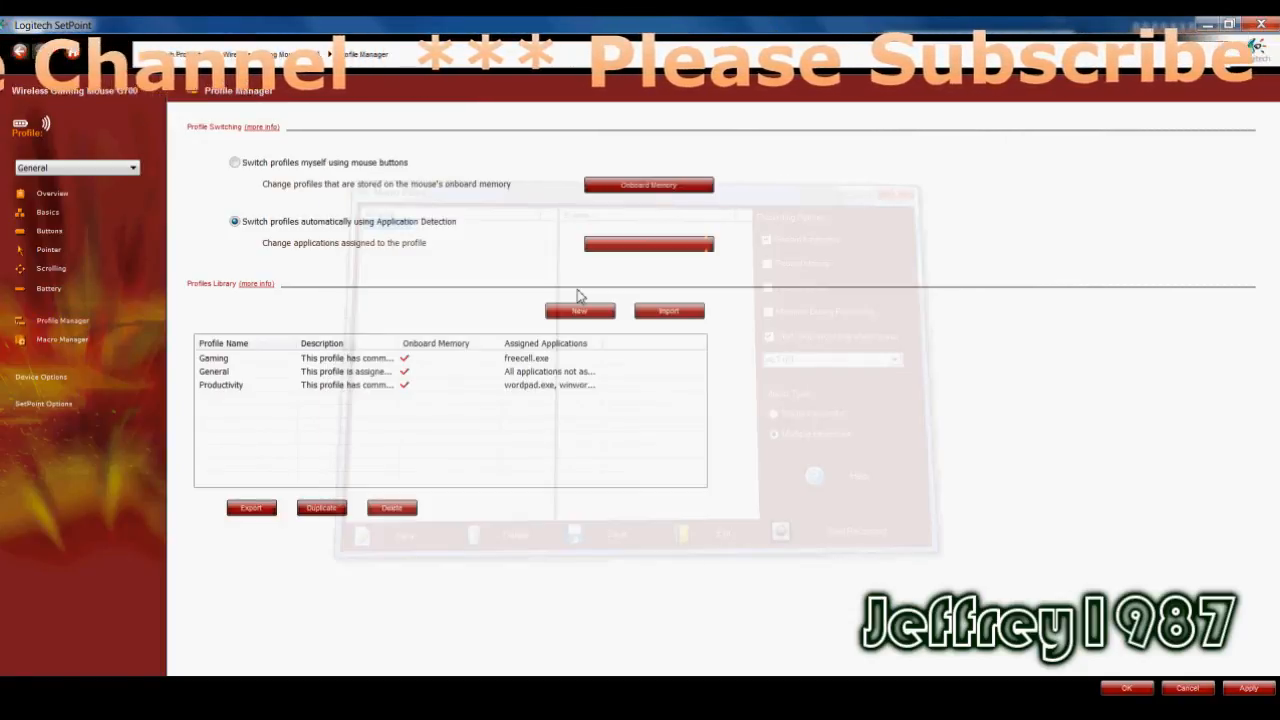
click(41, 377)
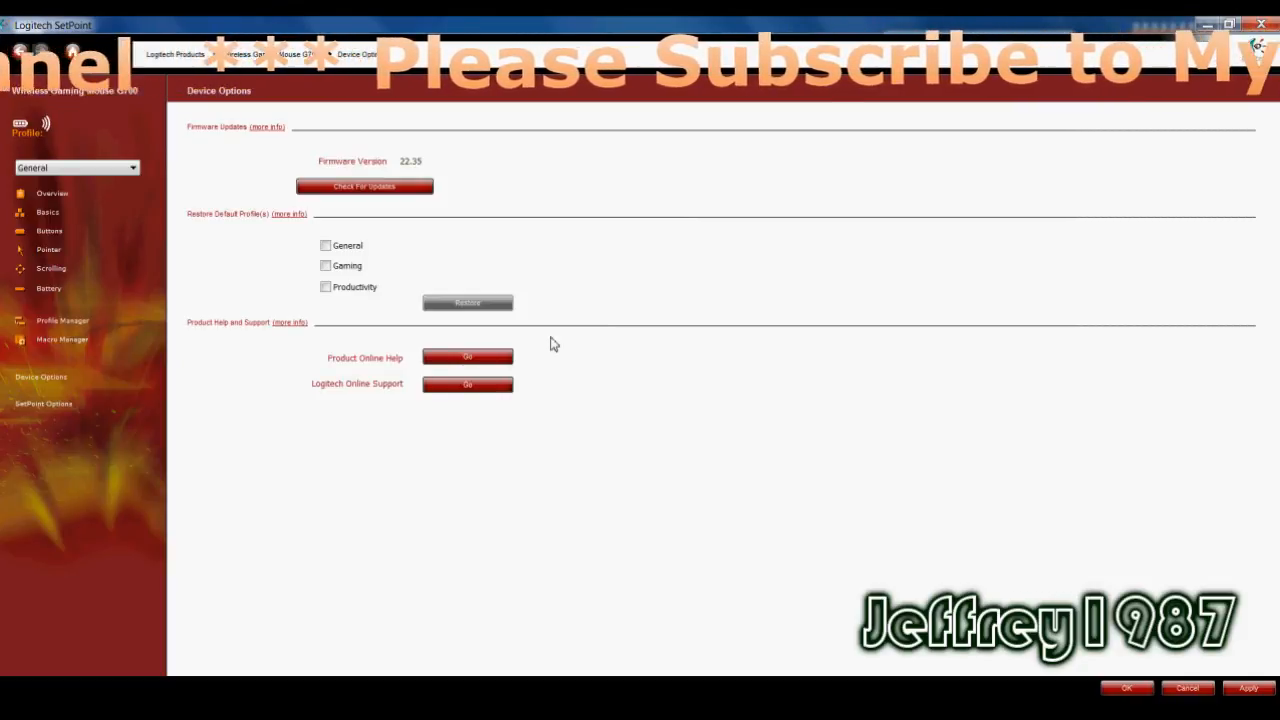
mouse_move(203, 138)
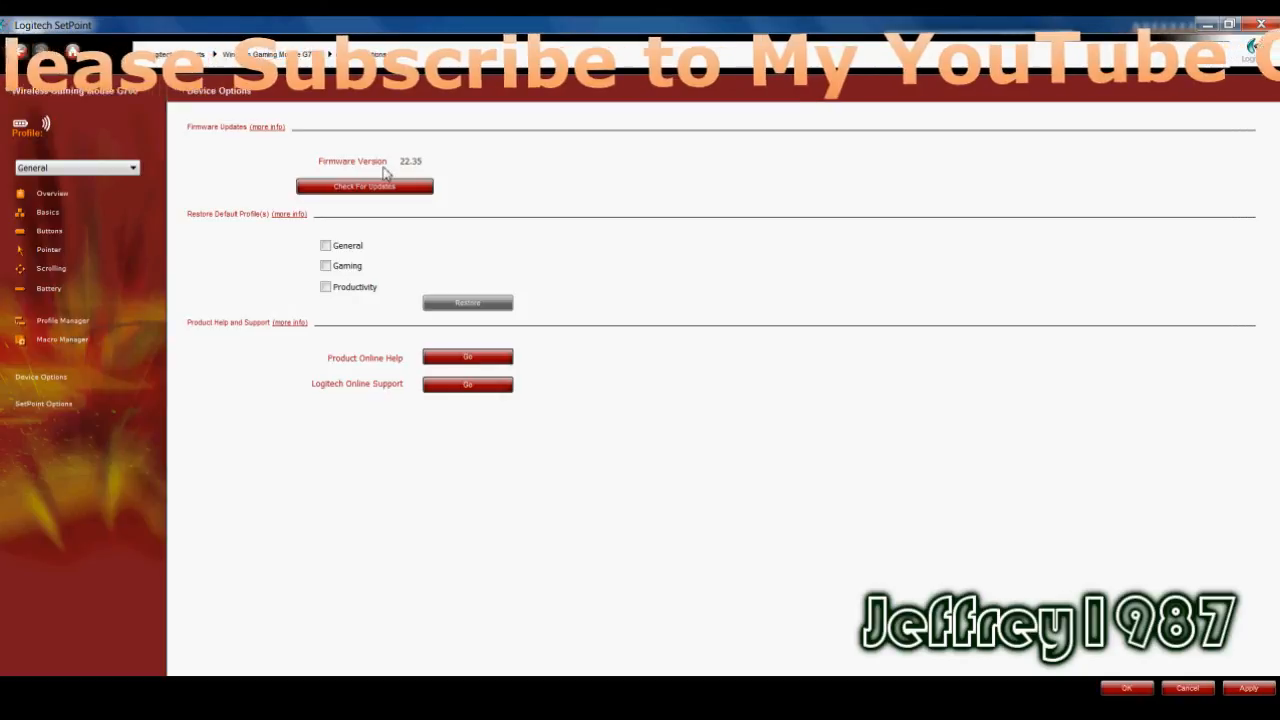
Show SetPoint Options listing SetPoint version 5.40.39 and driver version 5.10.9
click(364, 186)
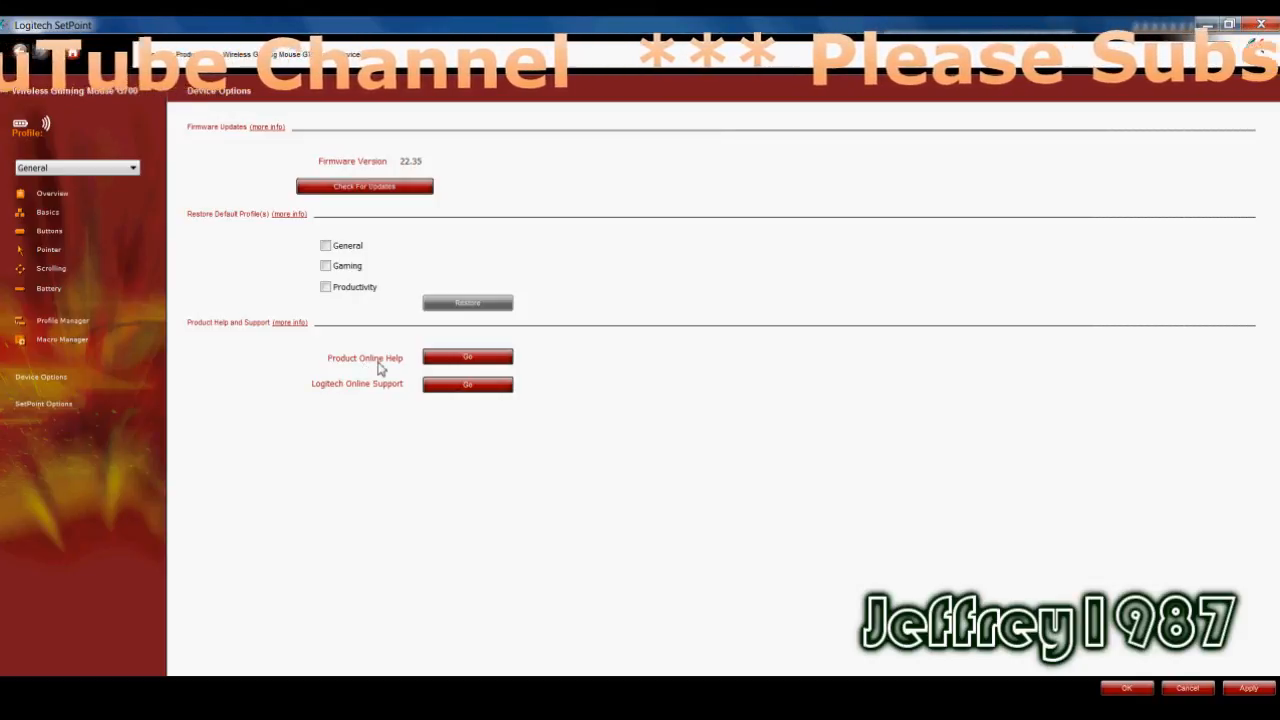
mouse_move(344, 396)
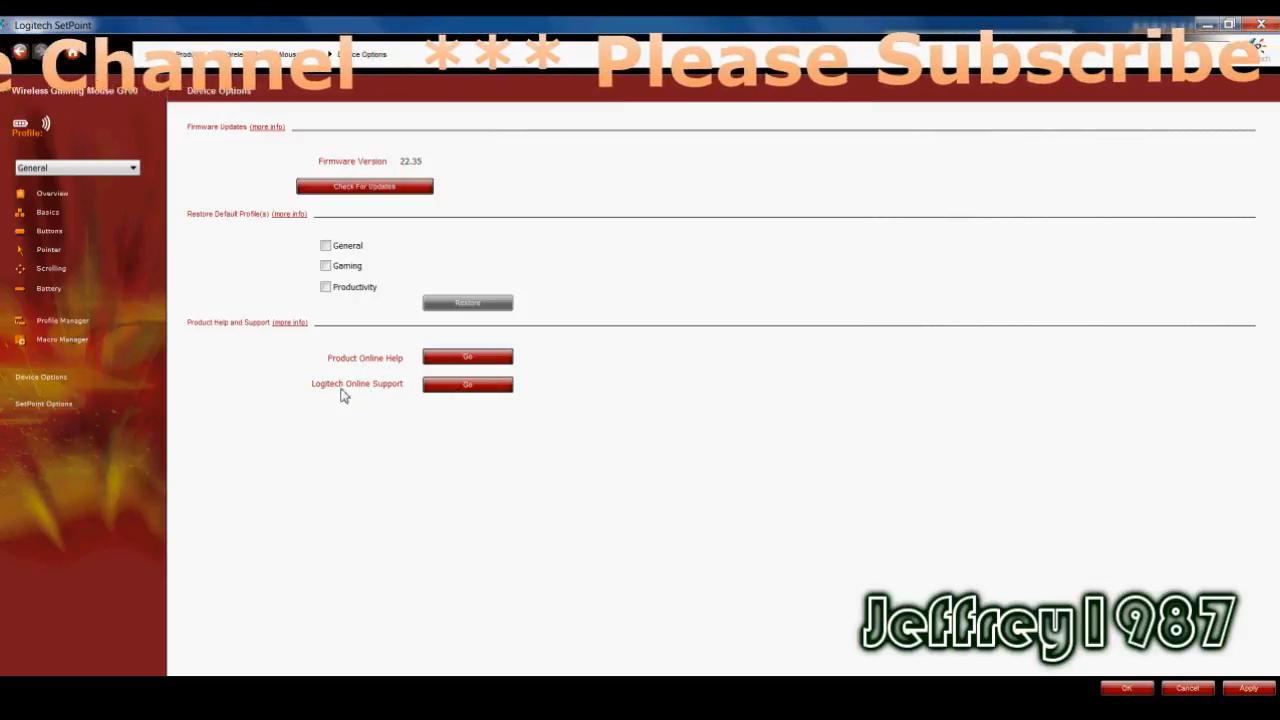
click(43, 403)
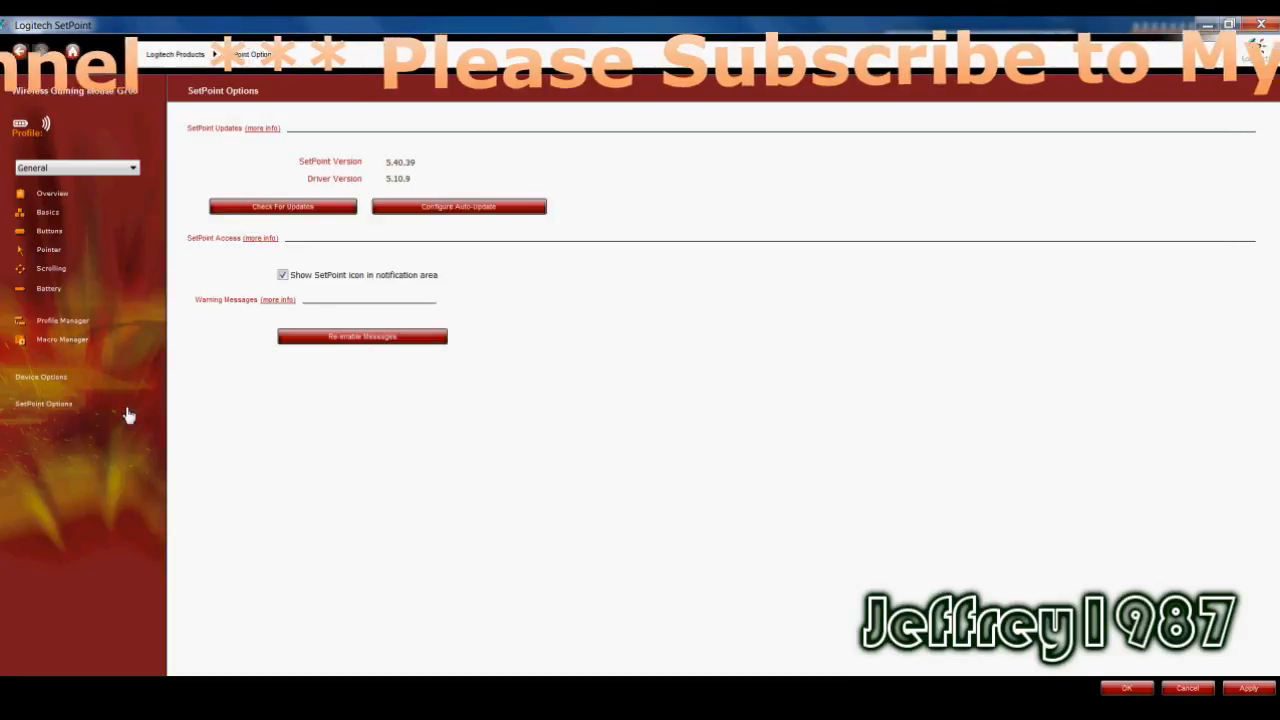
mouse_move(290, 170)
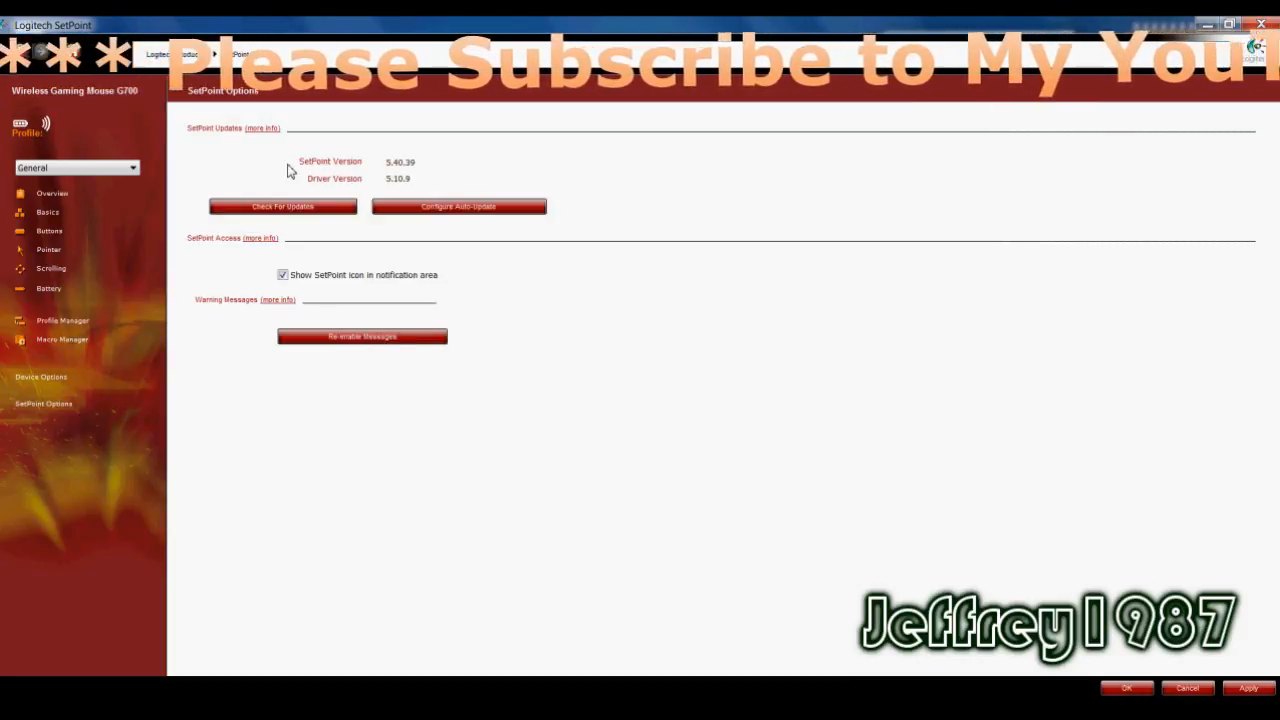
mouse_move(312, 193)
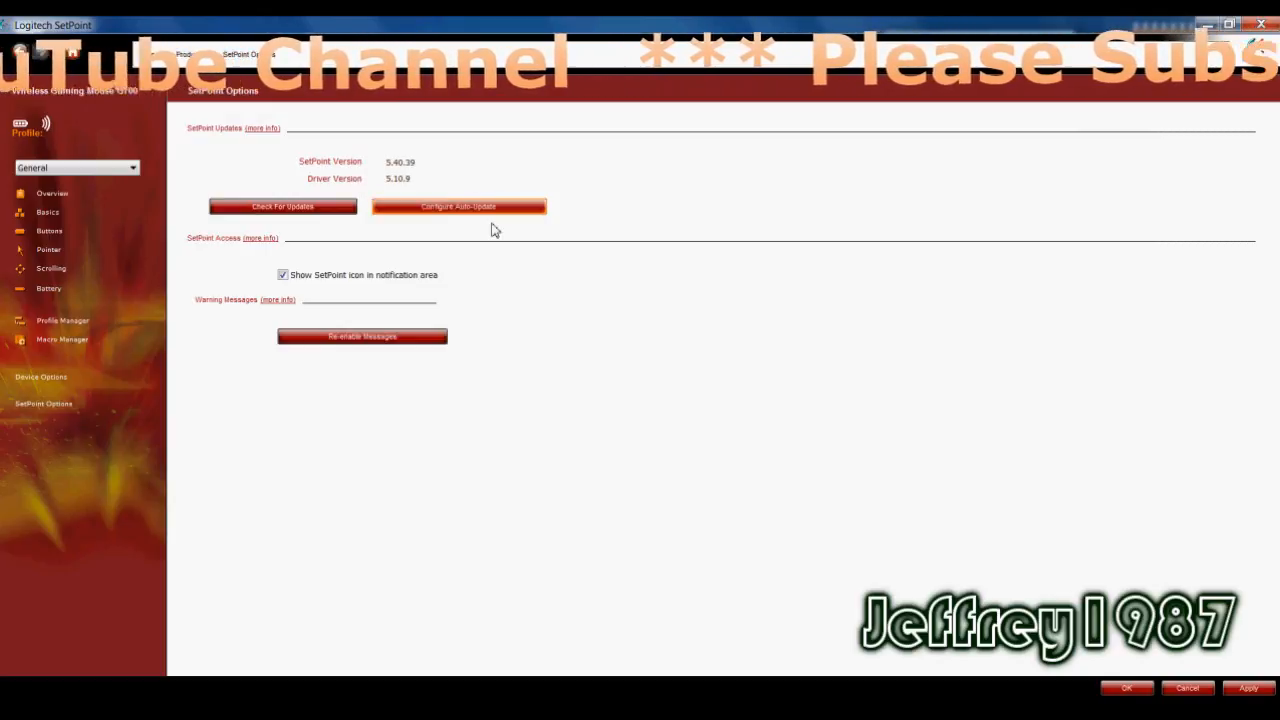
mouse_move(544, 285)
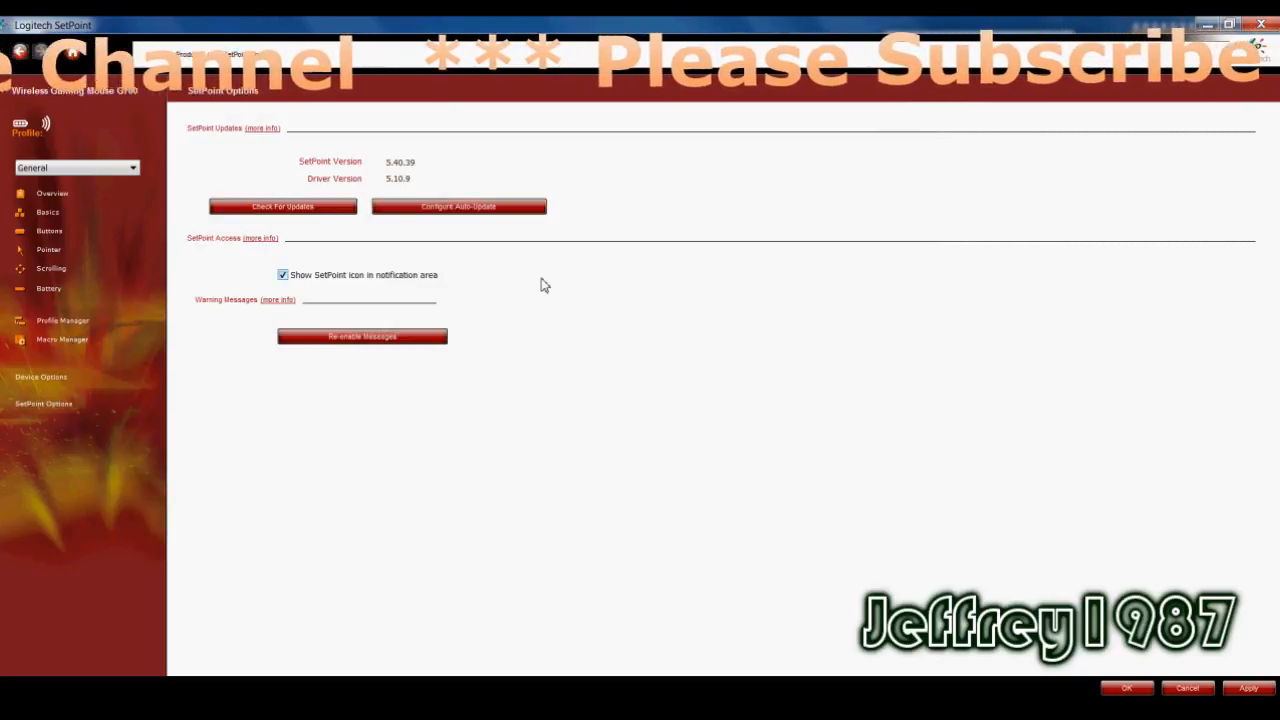